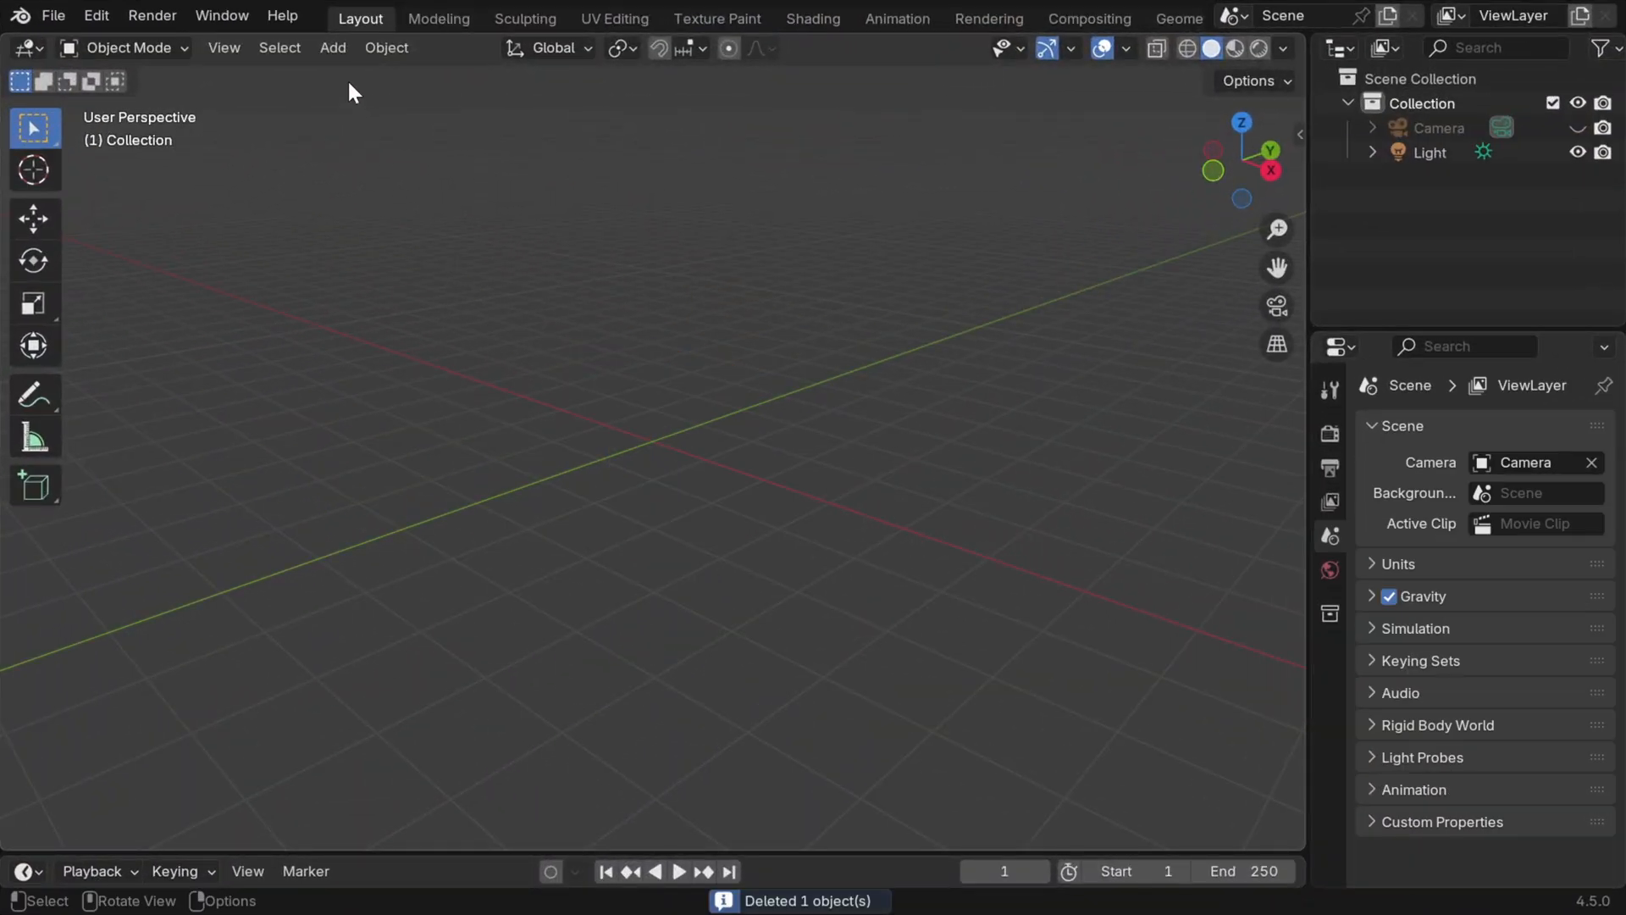
Add a plane and give it a Hair particle system of 500 strands, 1 m long.
click(332, 47)
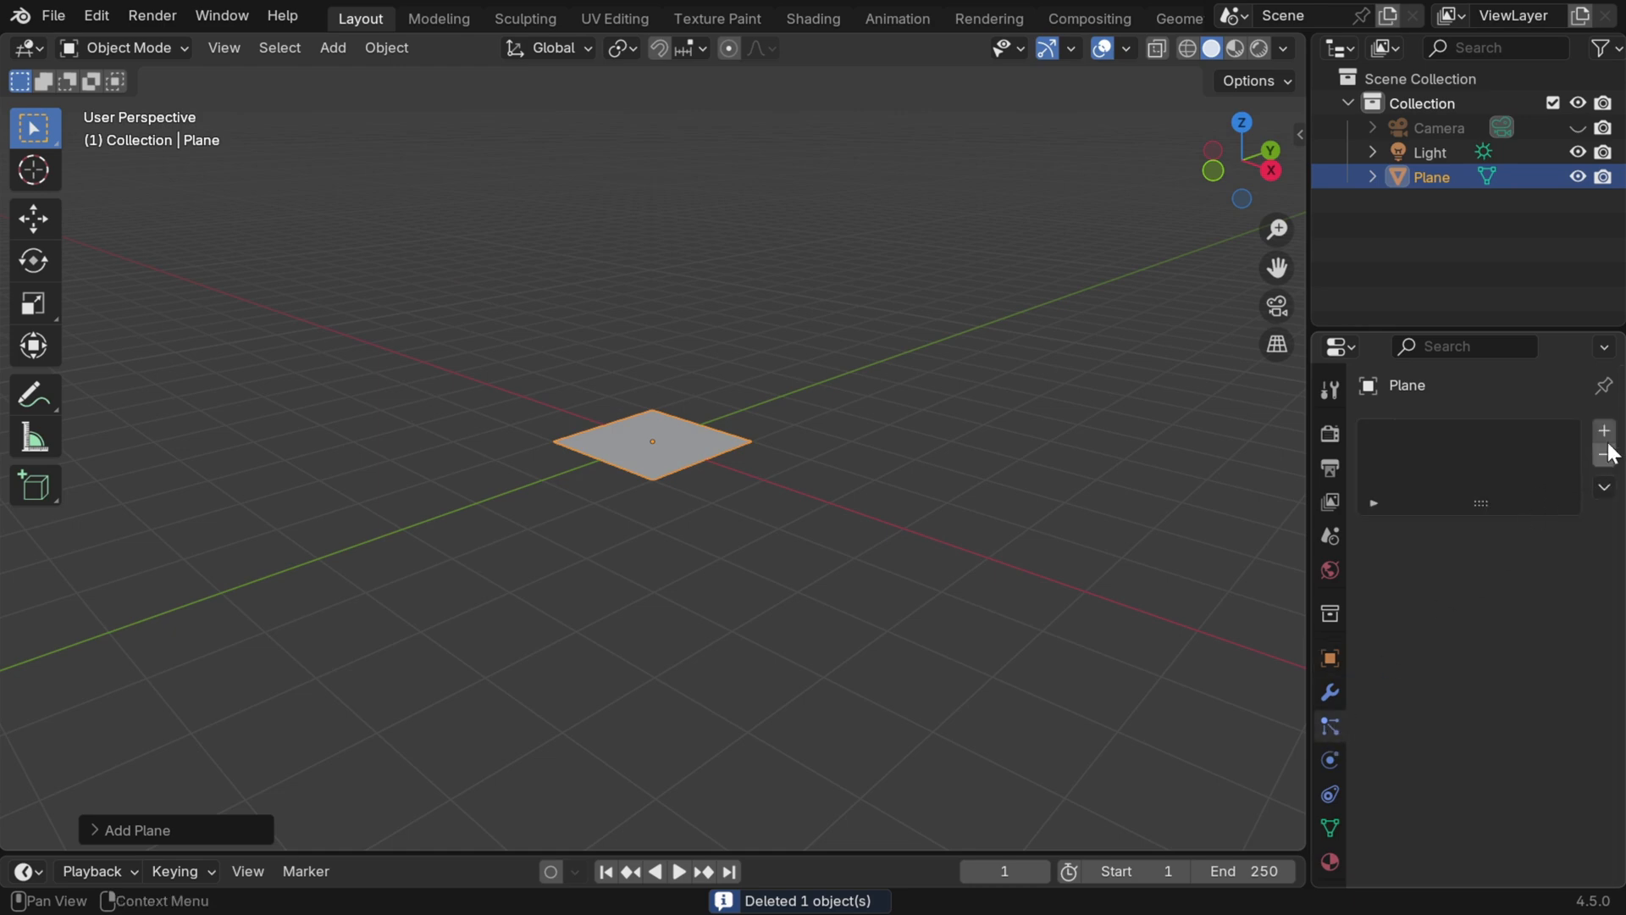
click(1602, 430)
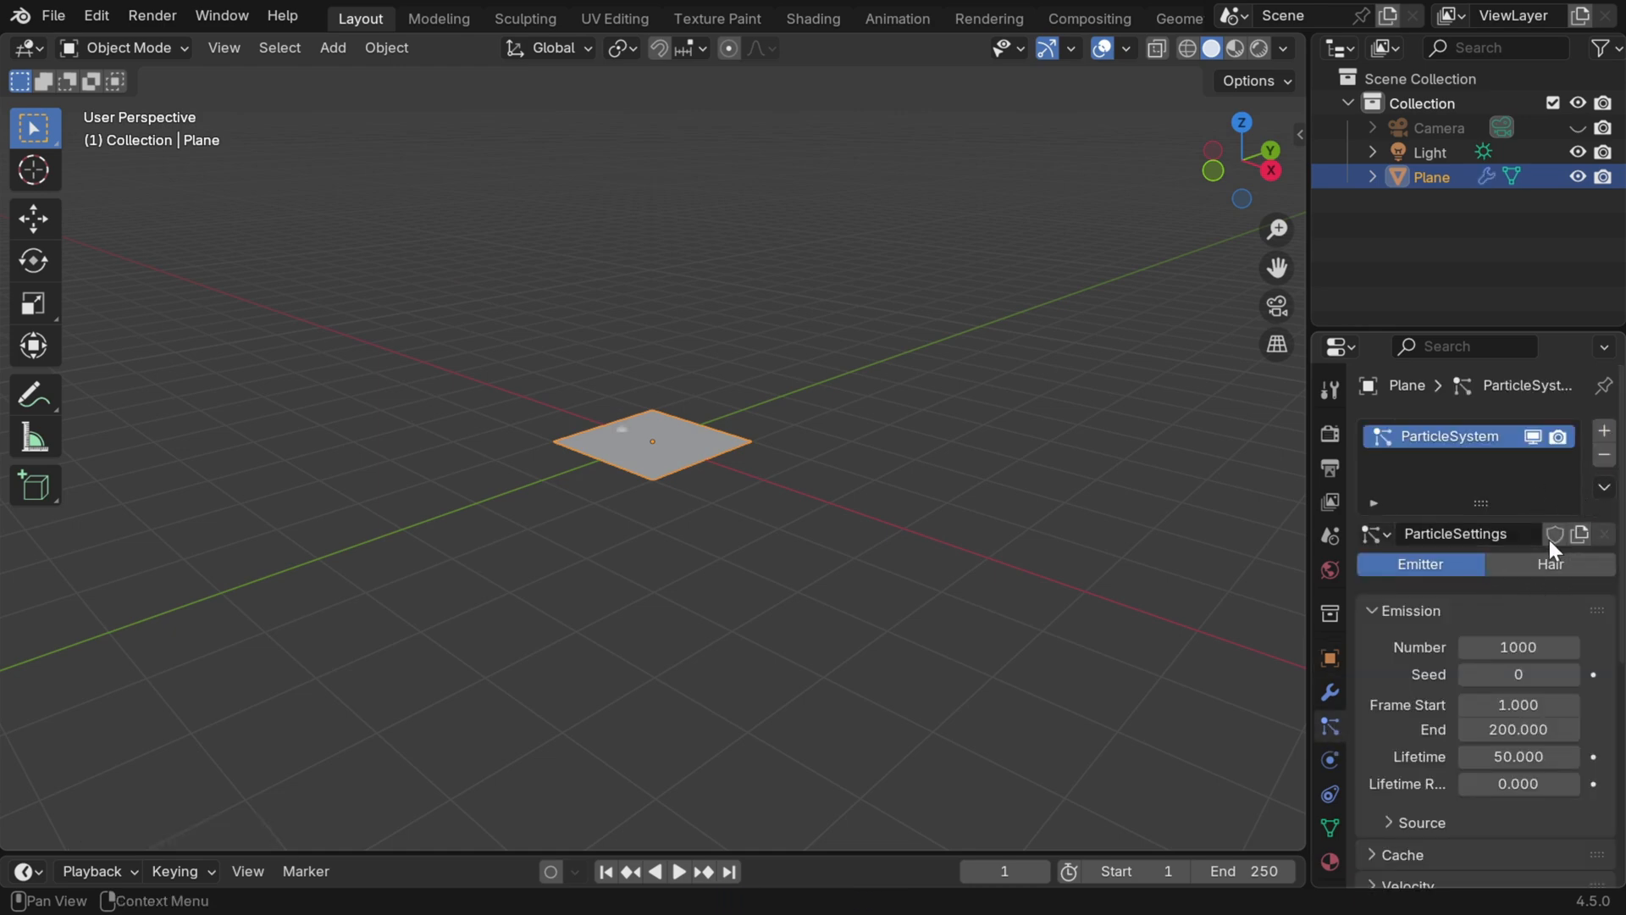
click(1551, 563)
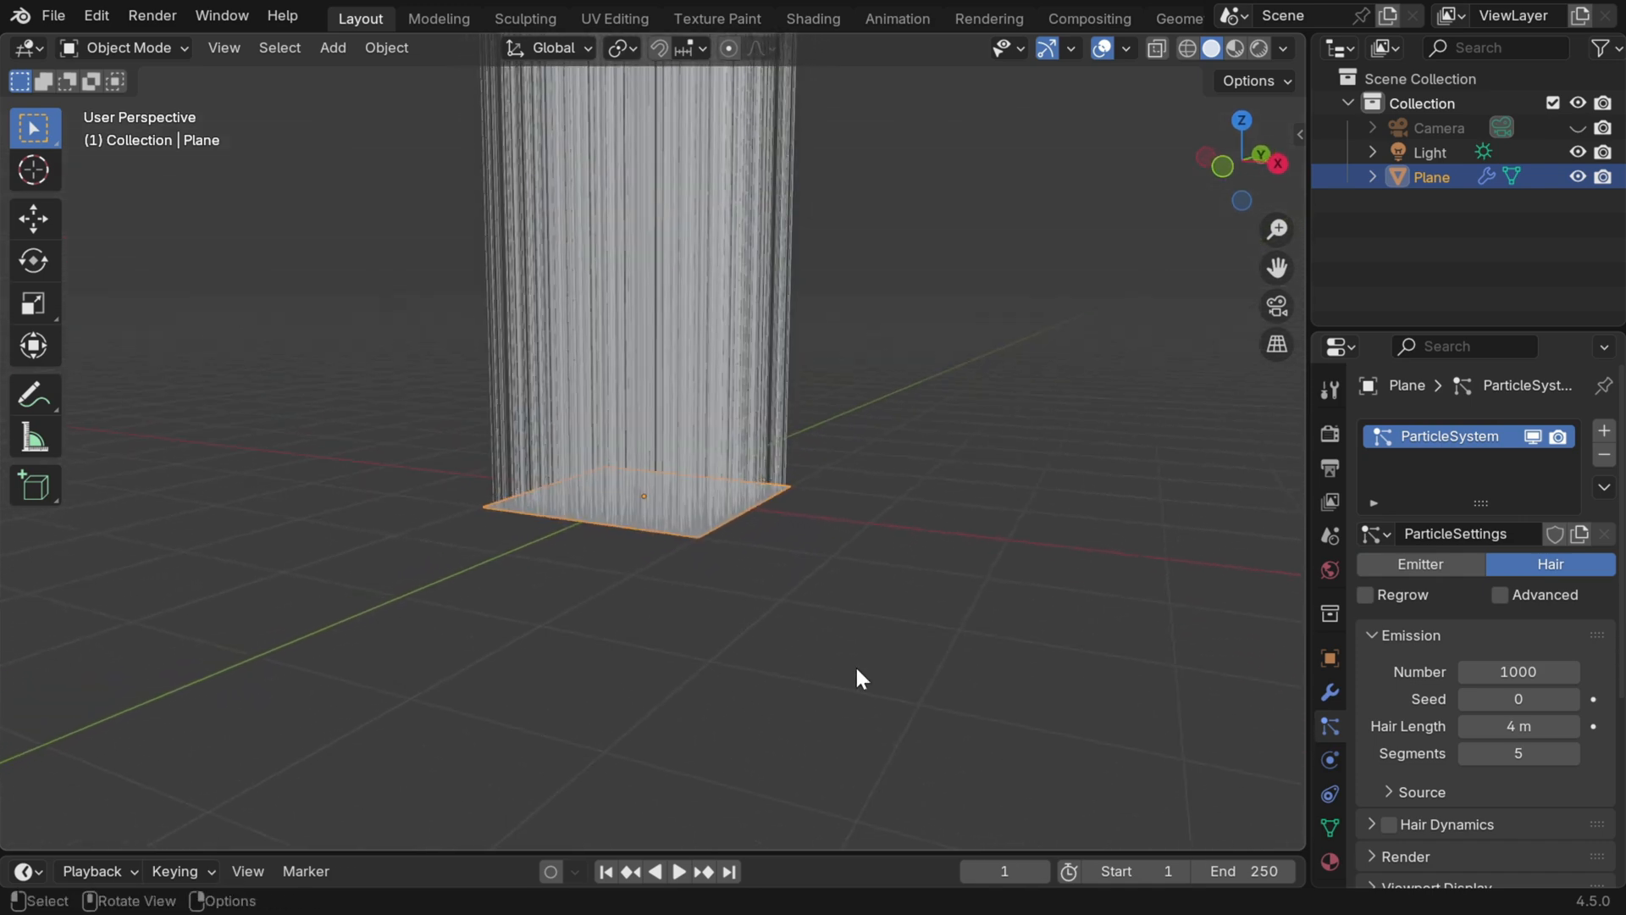
scroll(down, 3)
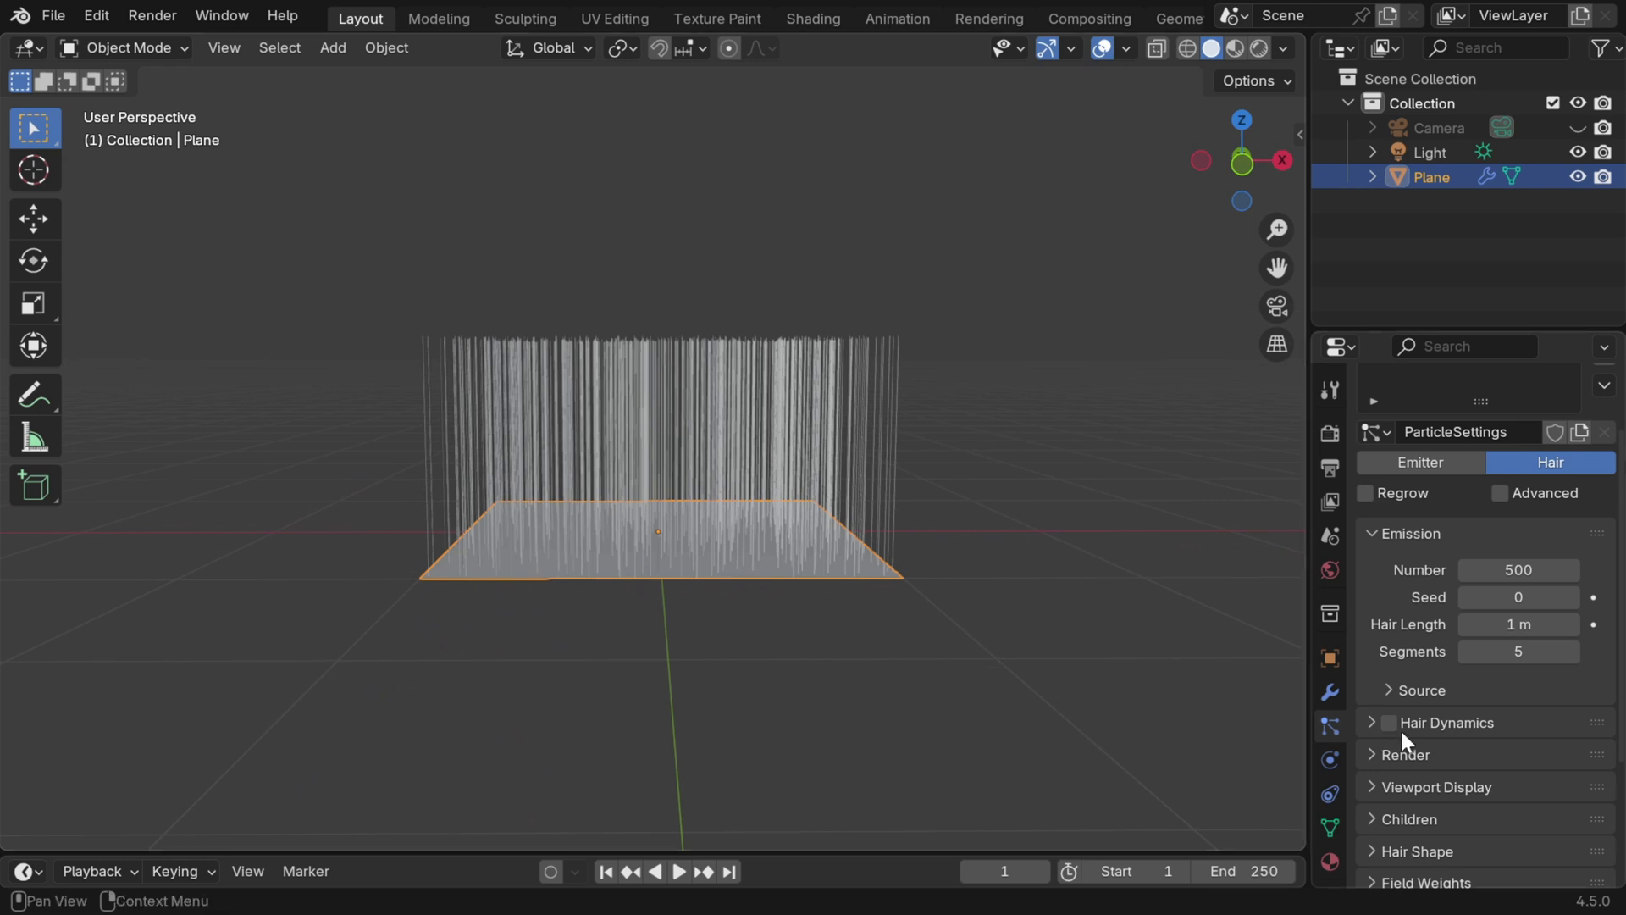
Enable Hair Dynamics and add a Turbulence force field with Strength 20.
click(1387, 721)
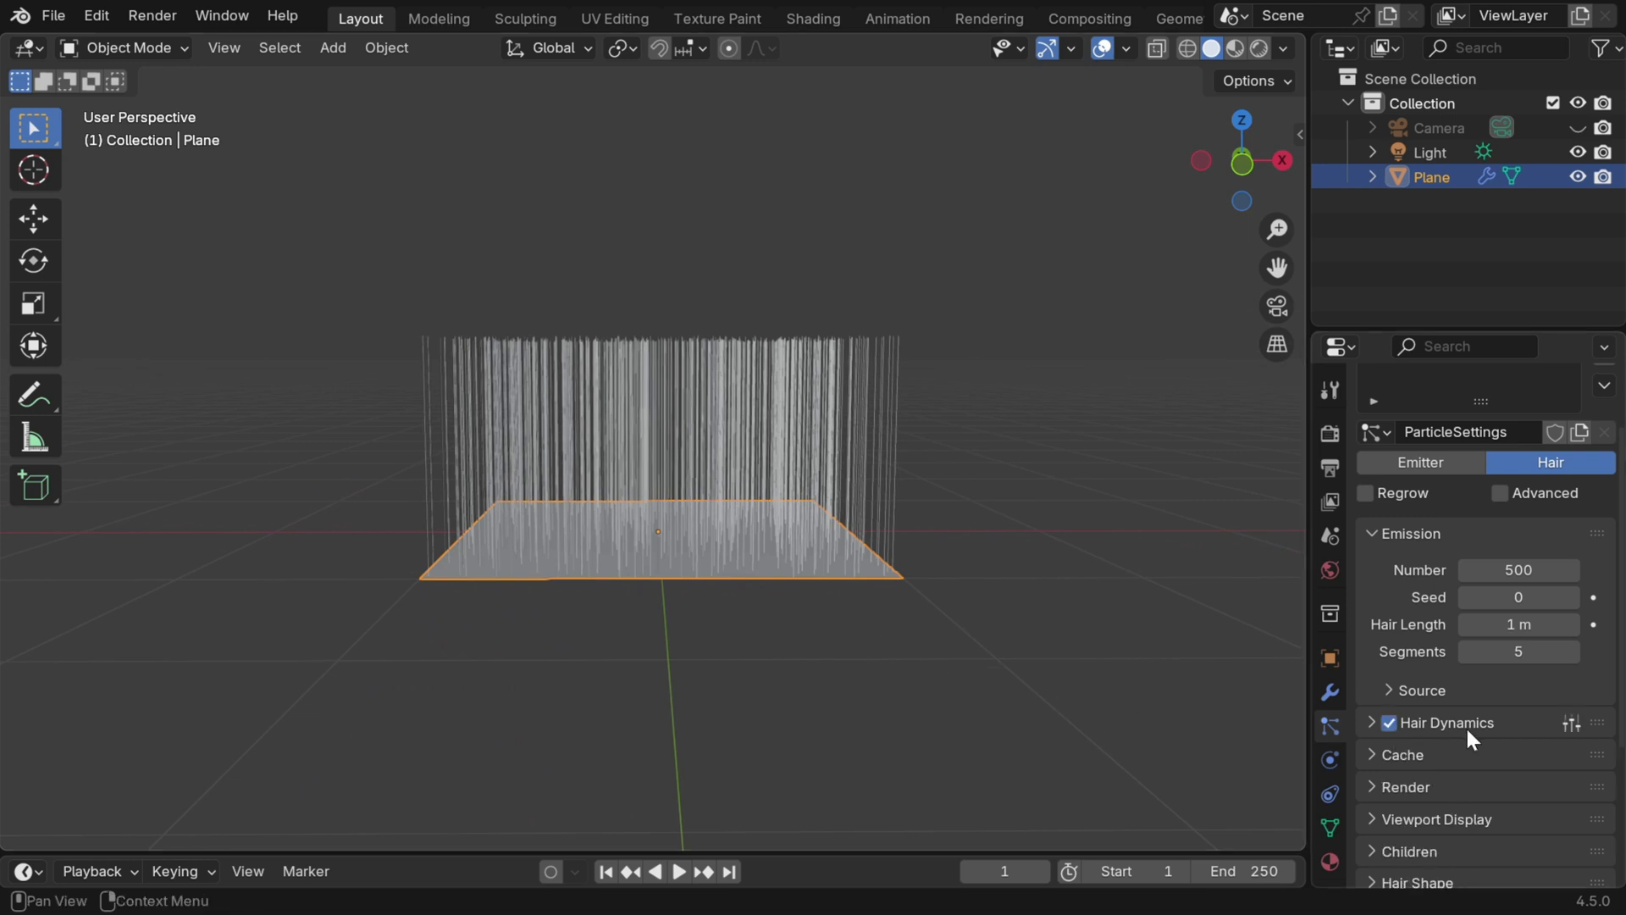
scroll(down, 3)
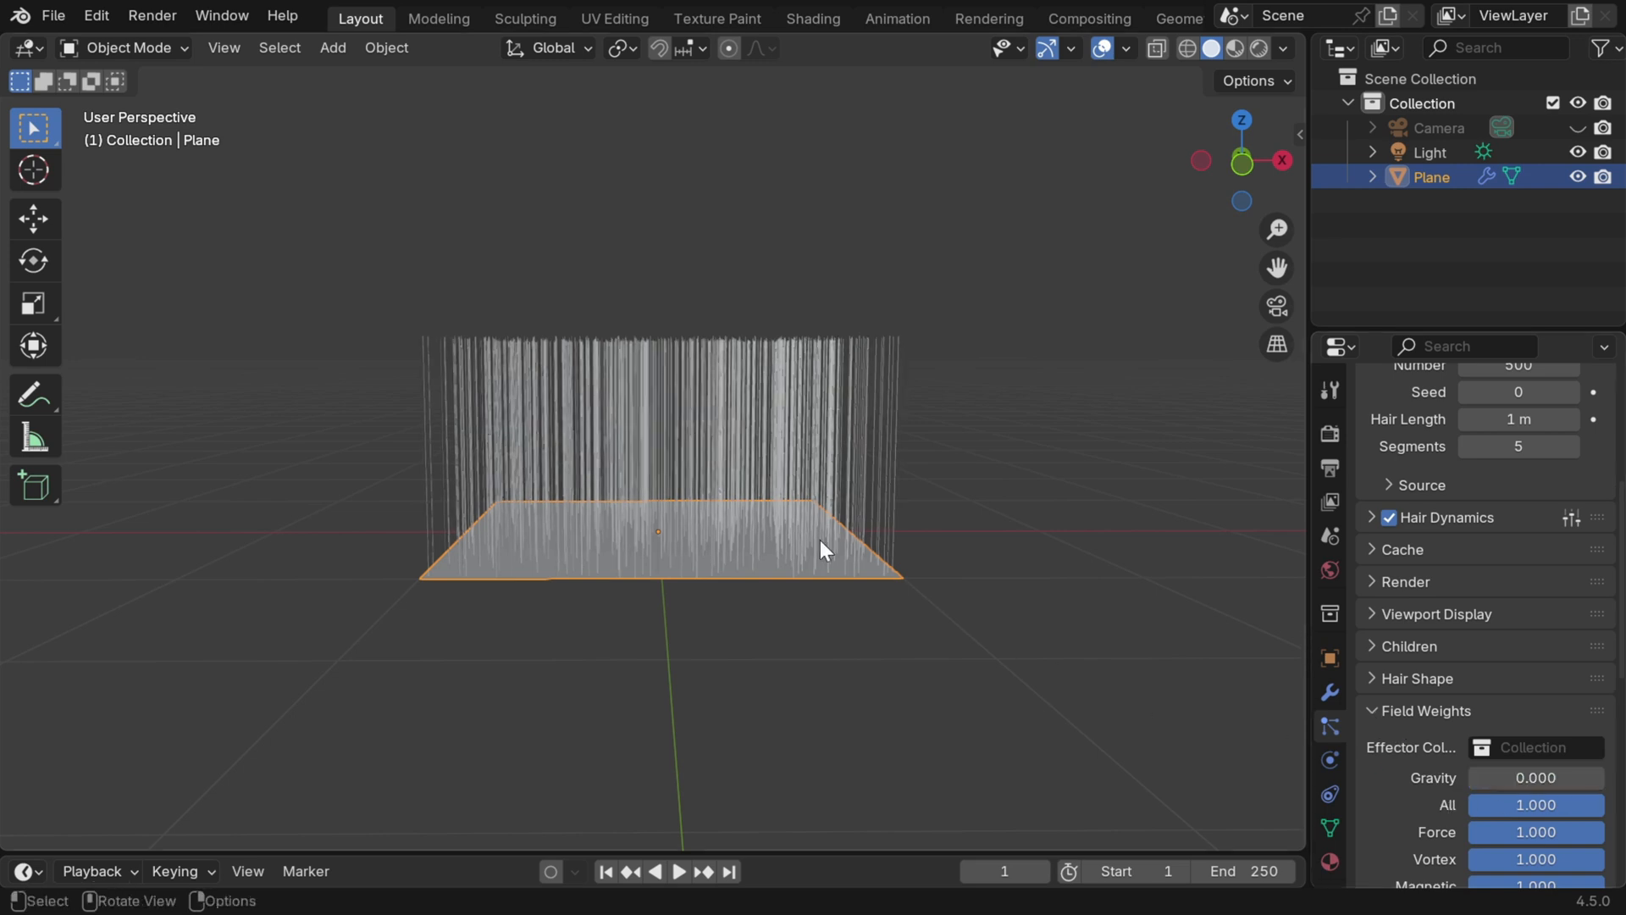
click(332, 47)
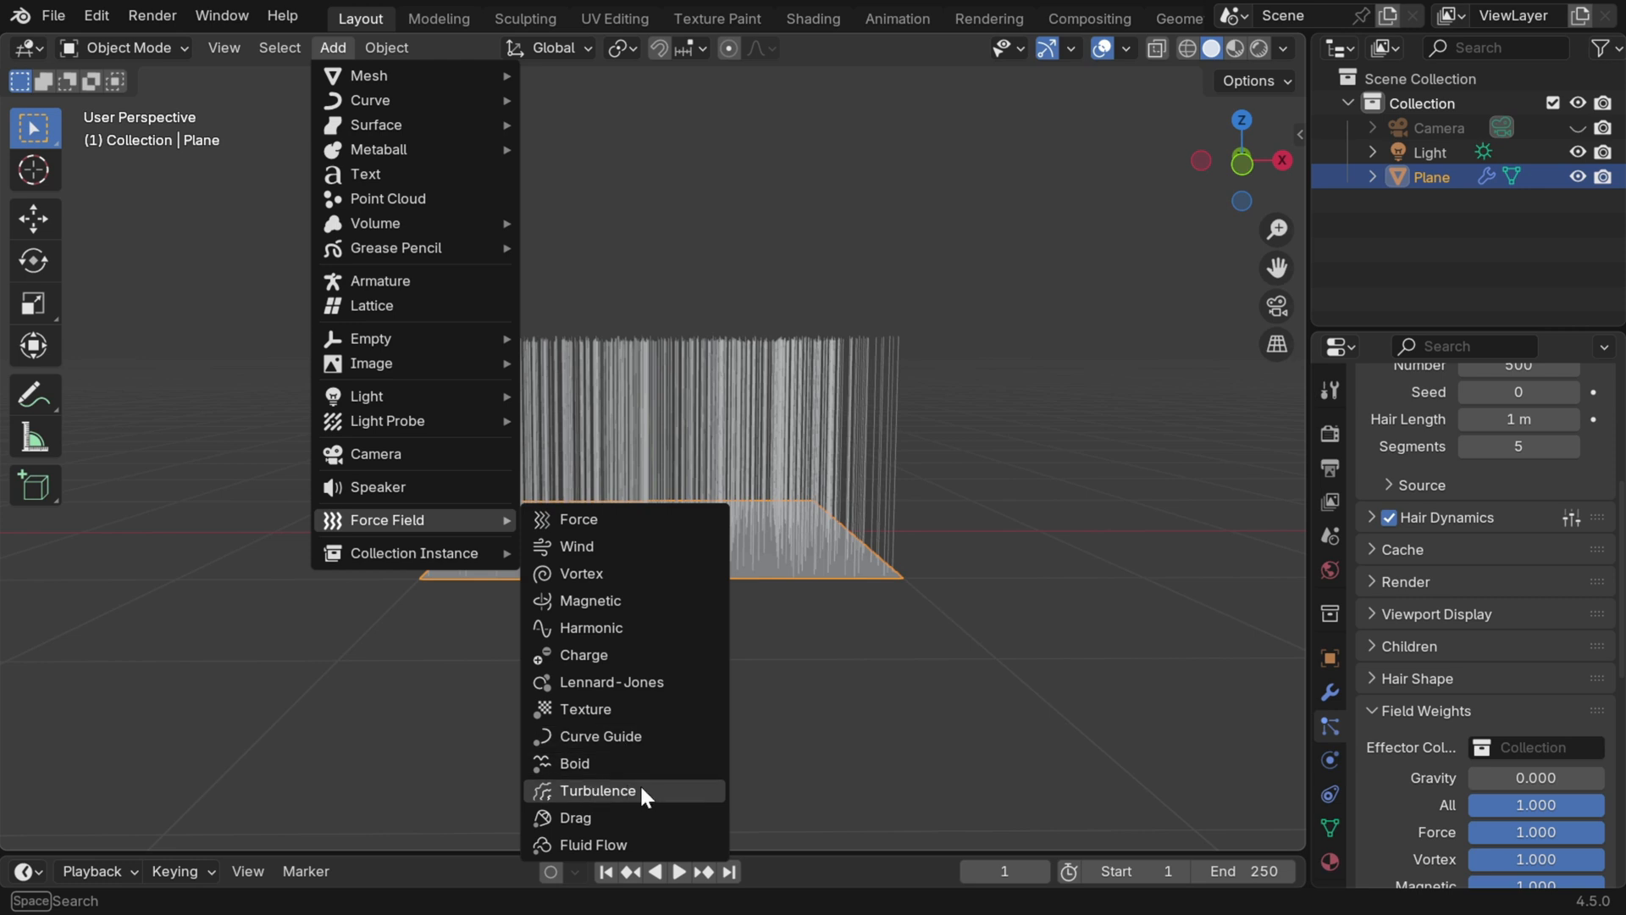
click(598, 791)
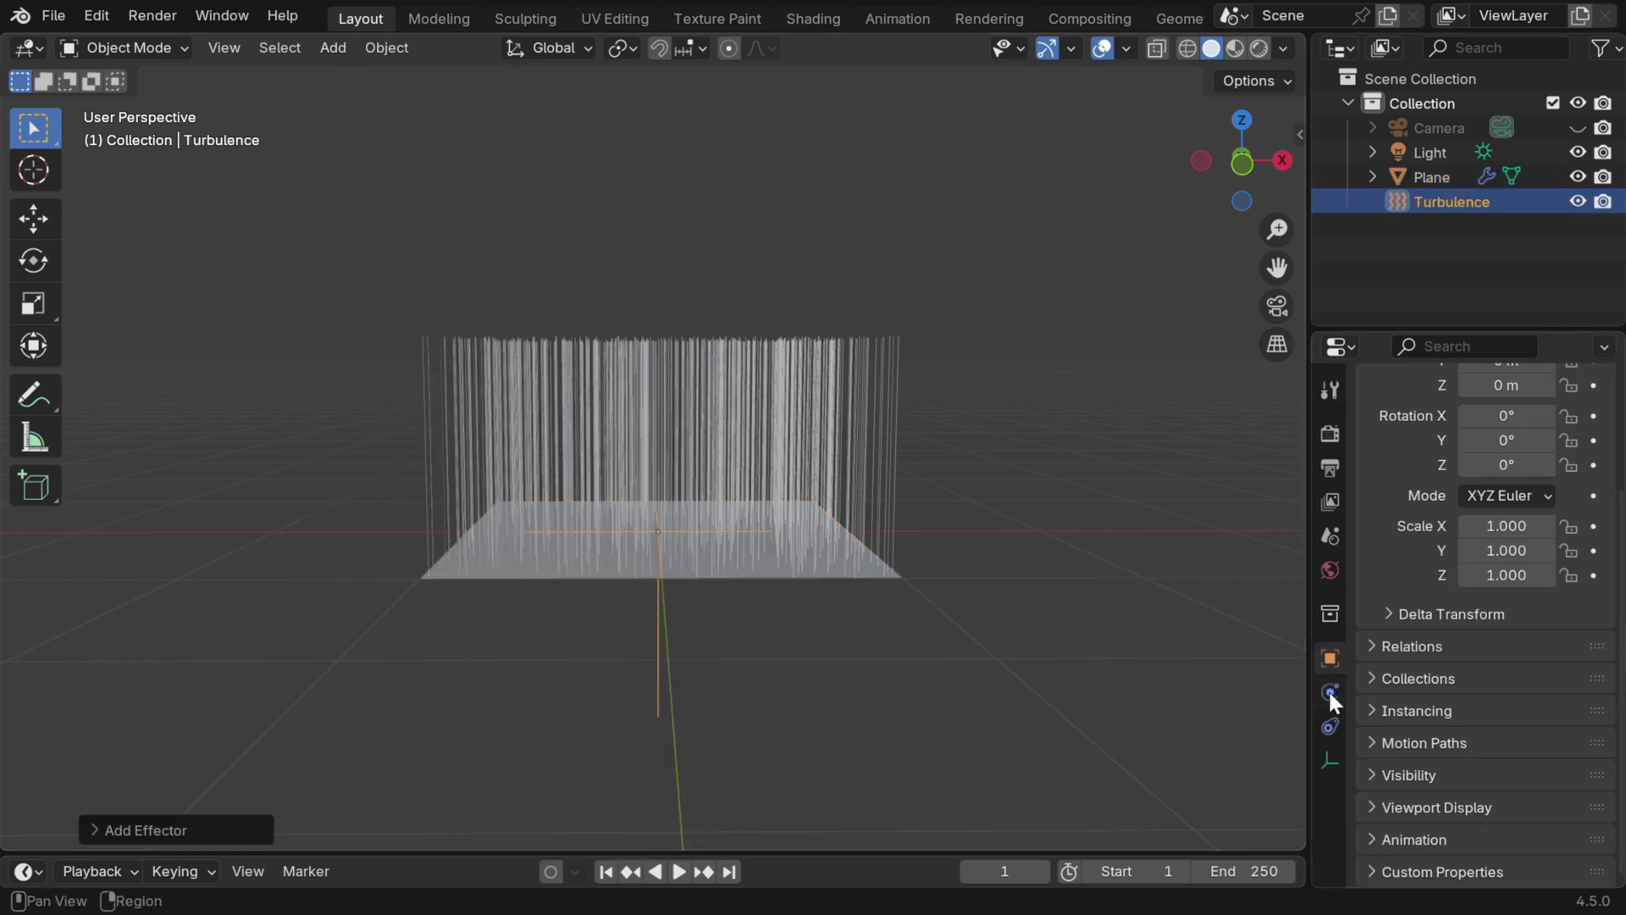
click(1328, 693)
text(20)
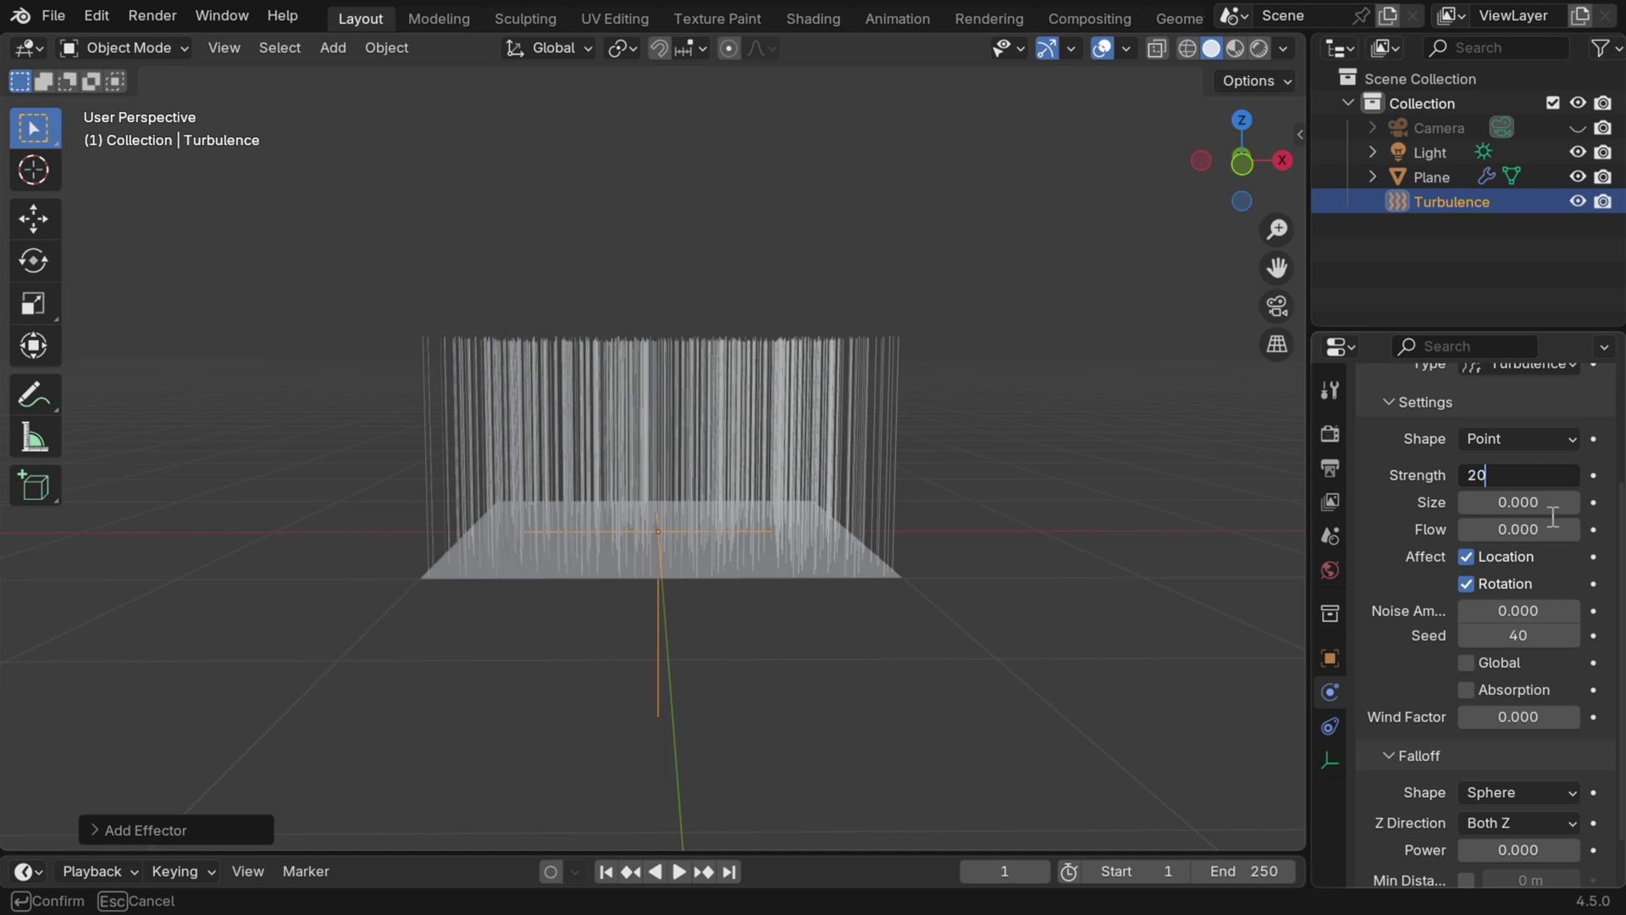
key(Return)
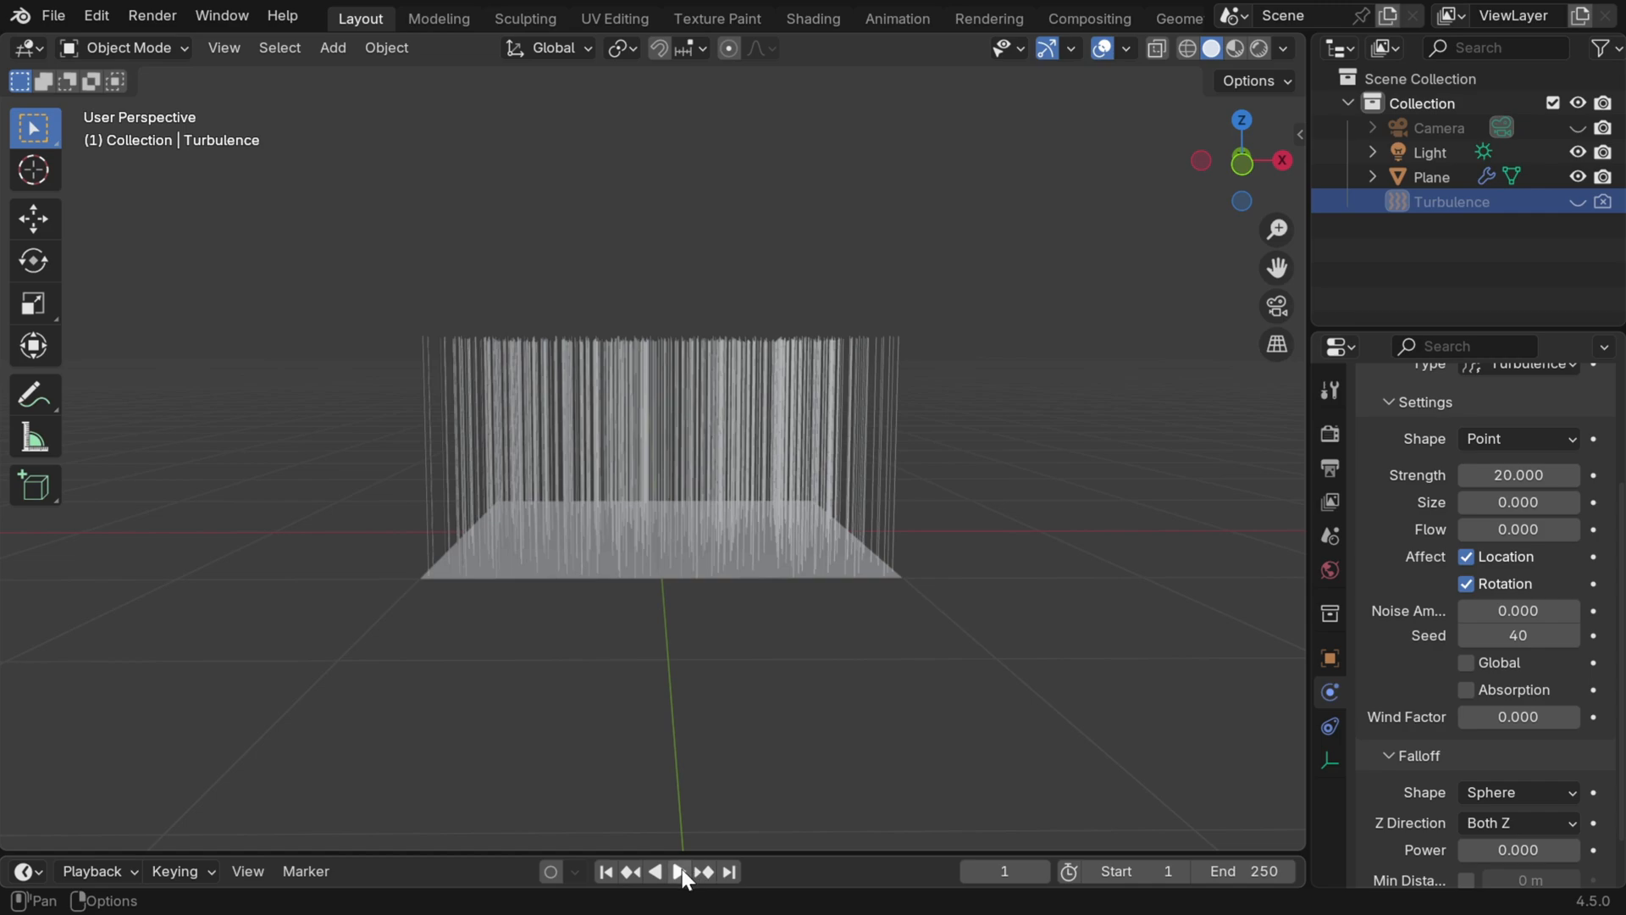
Play the timeline so the hair strands sway under the turbulence to about frame 214.
click(680, 871)
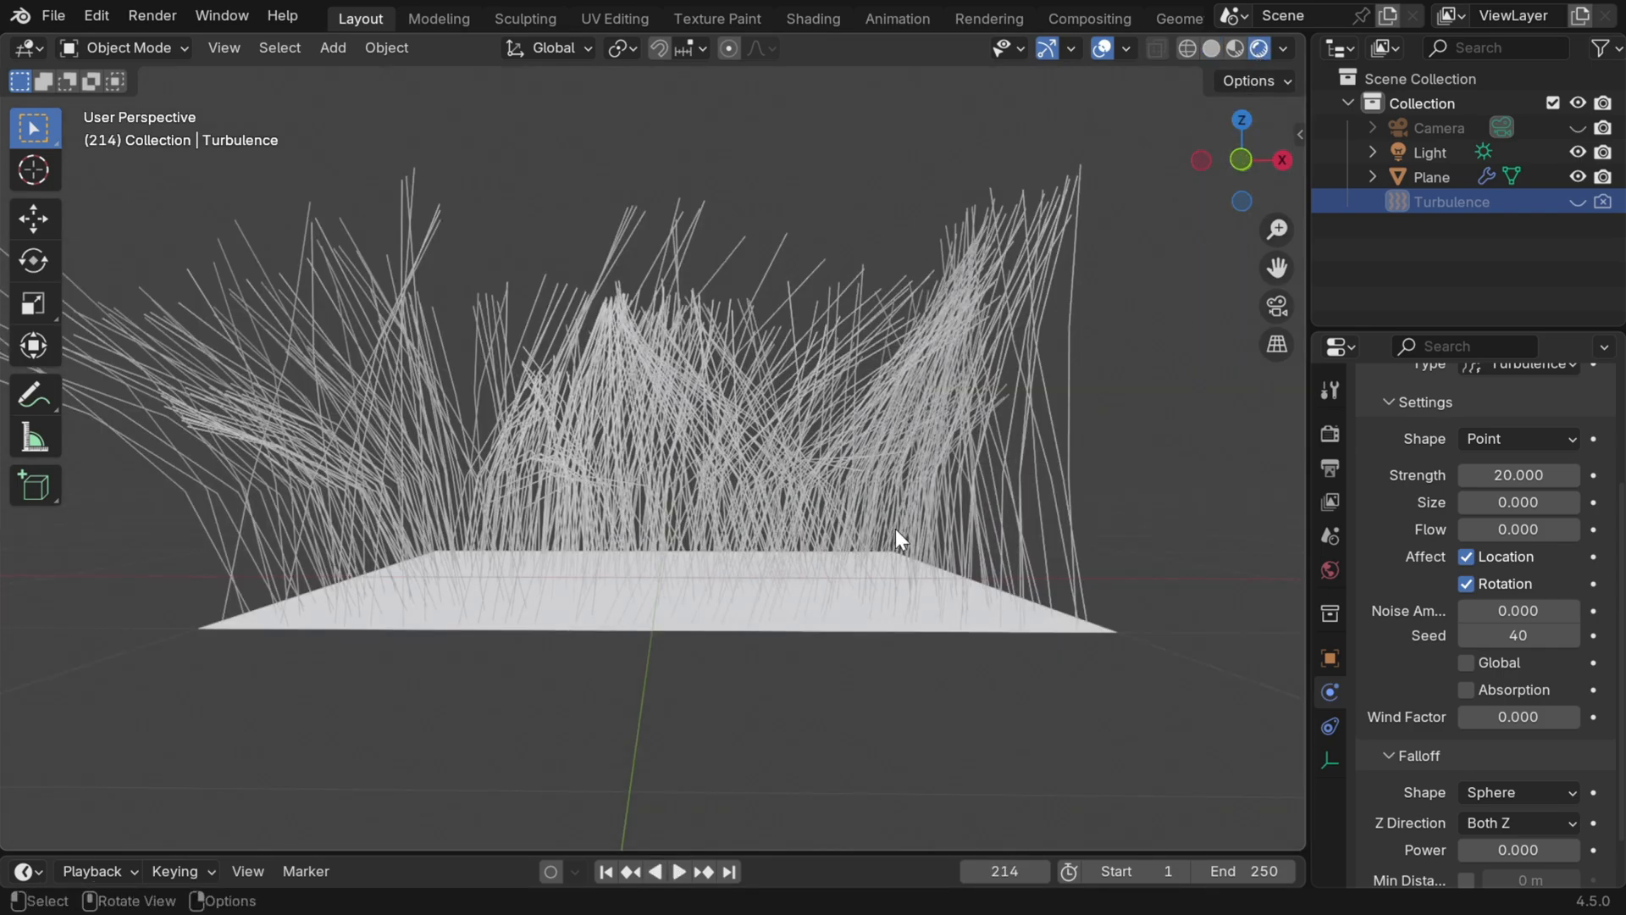
mouse_move(780, 485)
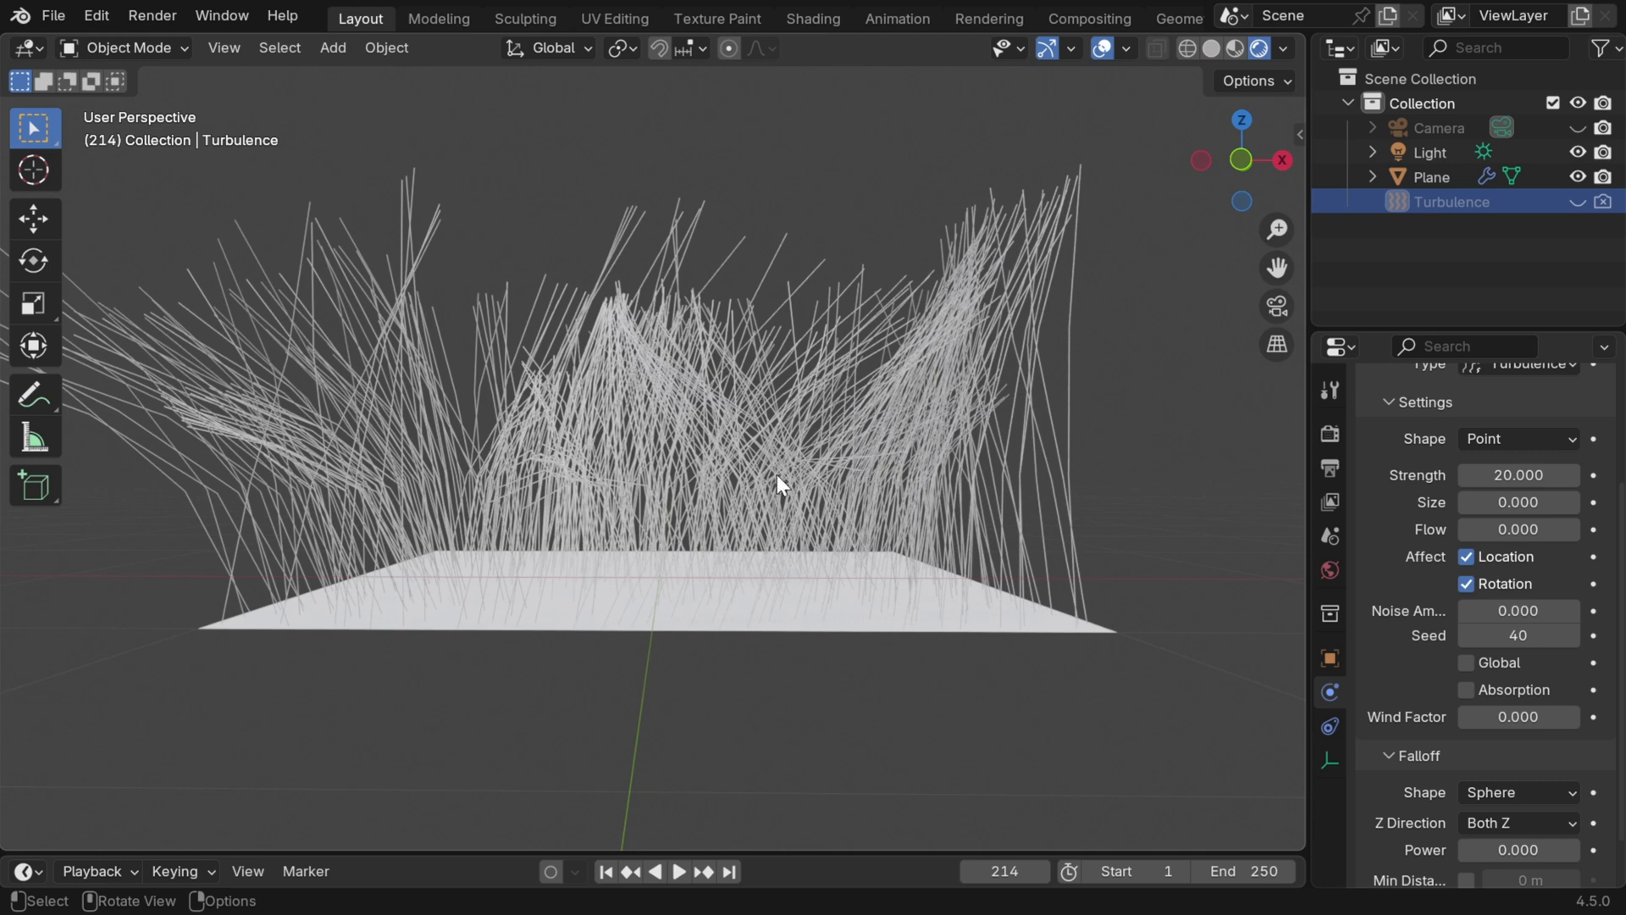
mouse_move(664, 518)
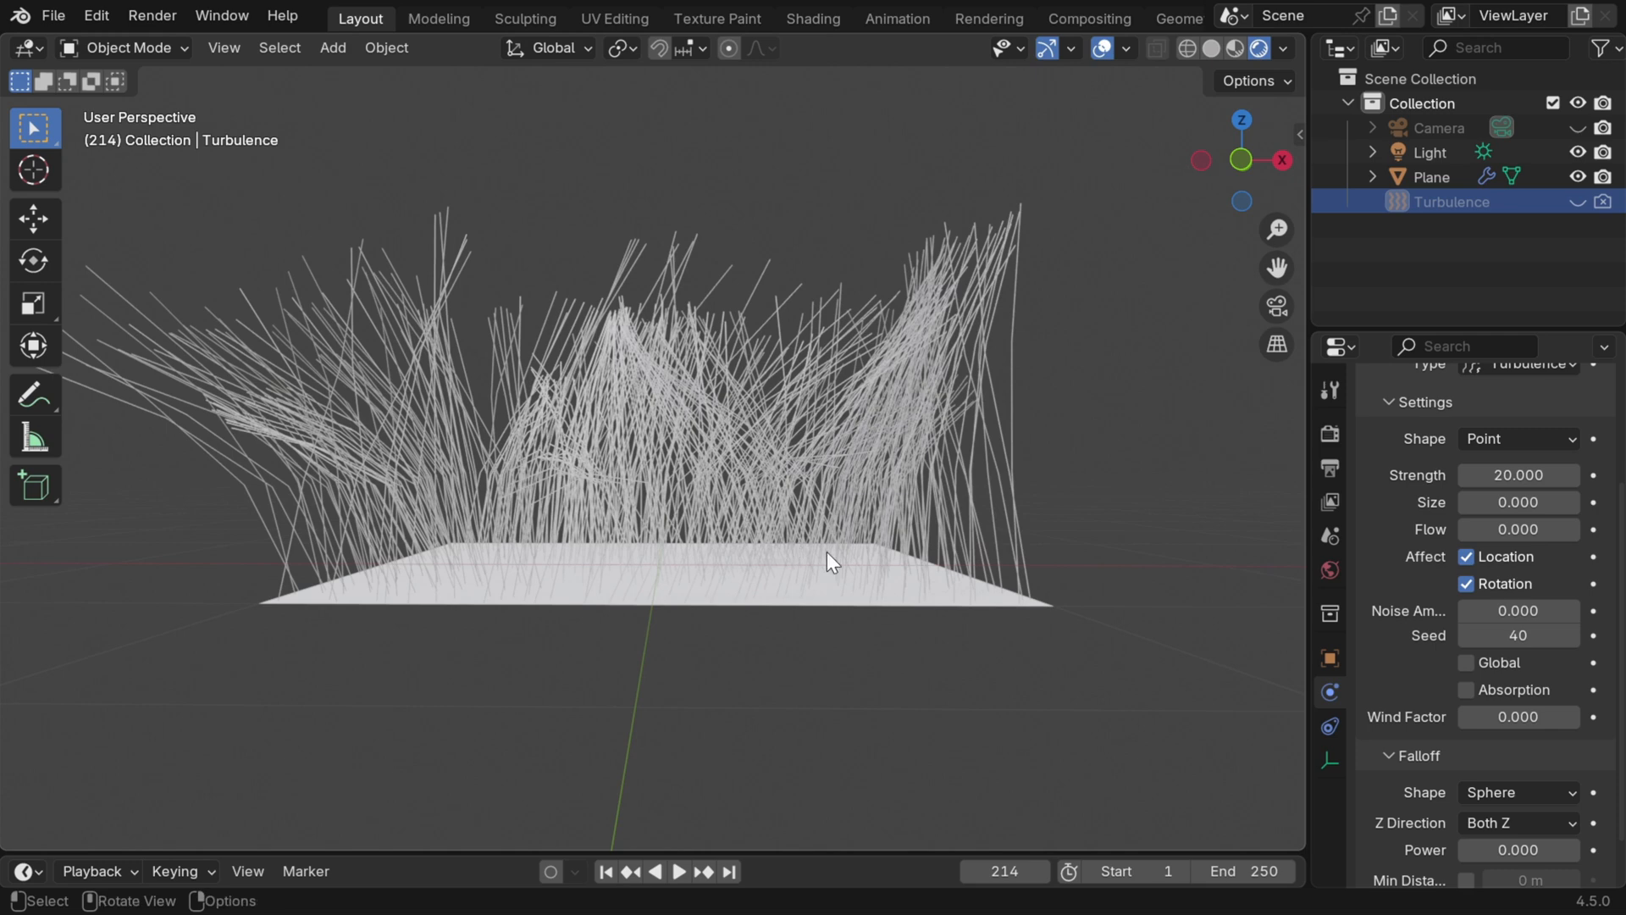
Select the plane, create a second material for it and switch to editing its mesh.
click(1434, 176)
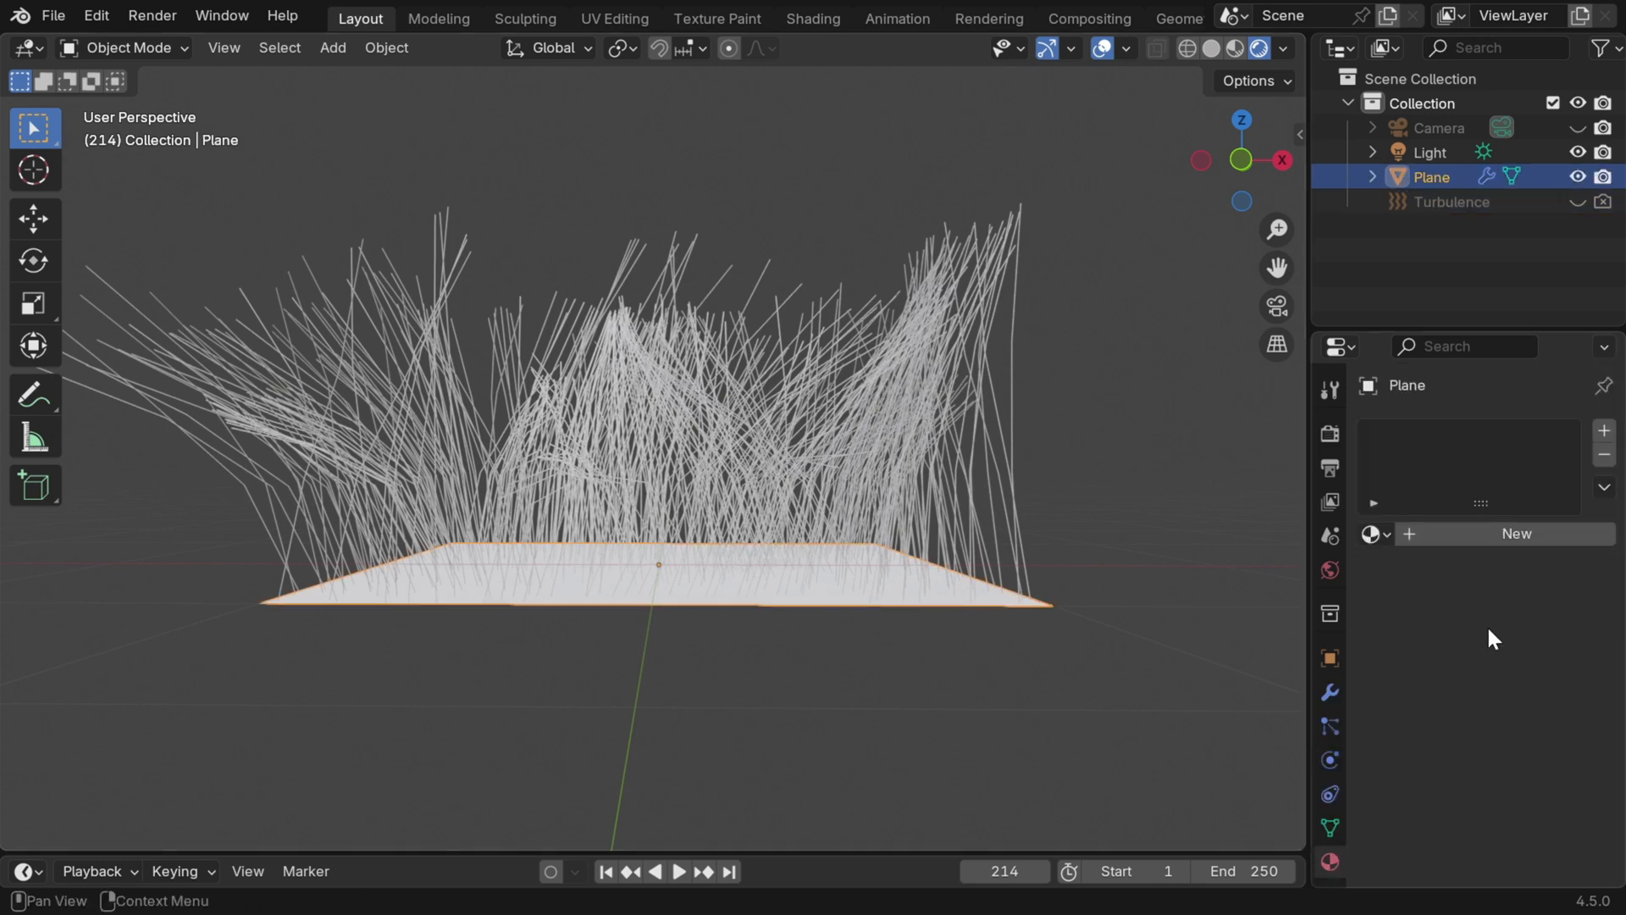
click(1516, 534)
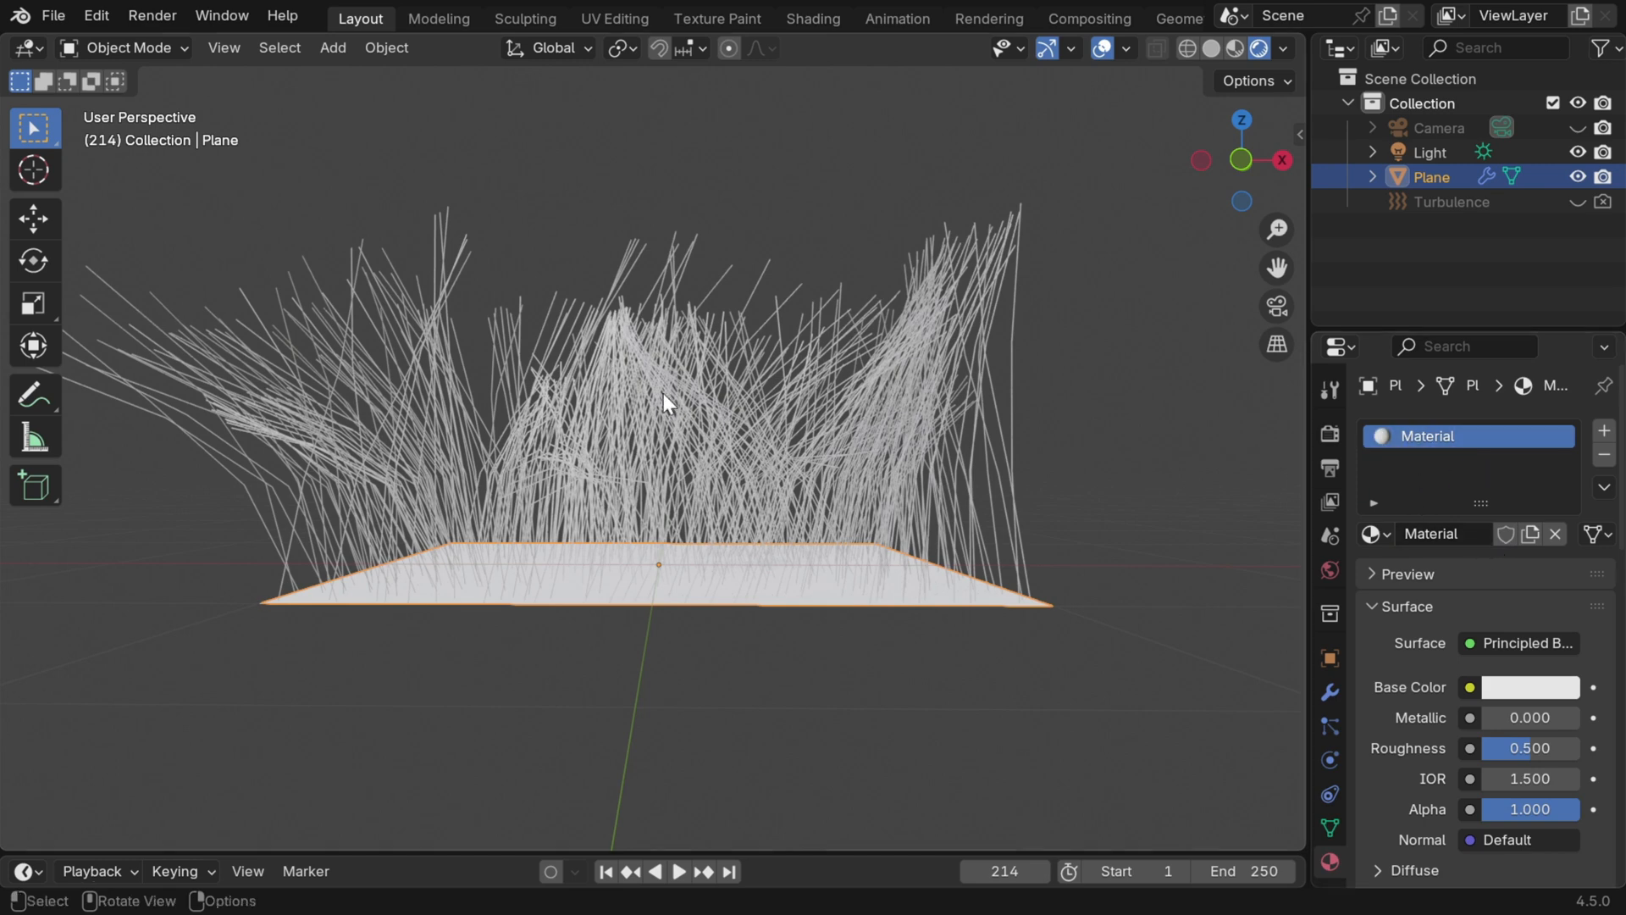
click(122, 47)
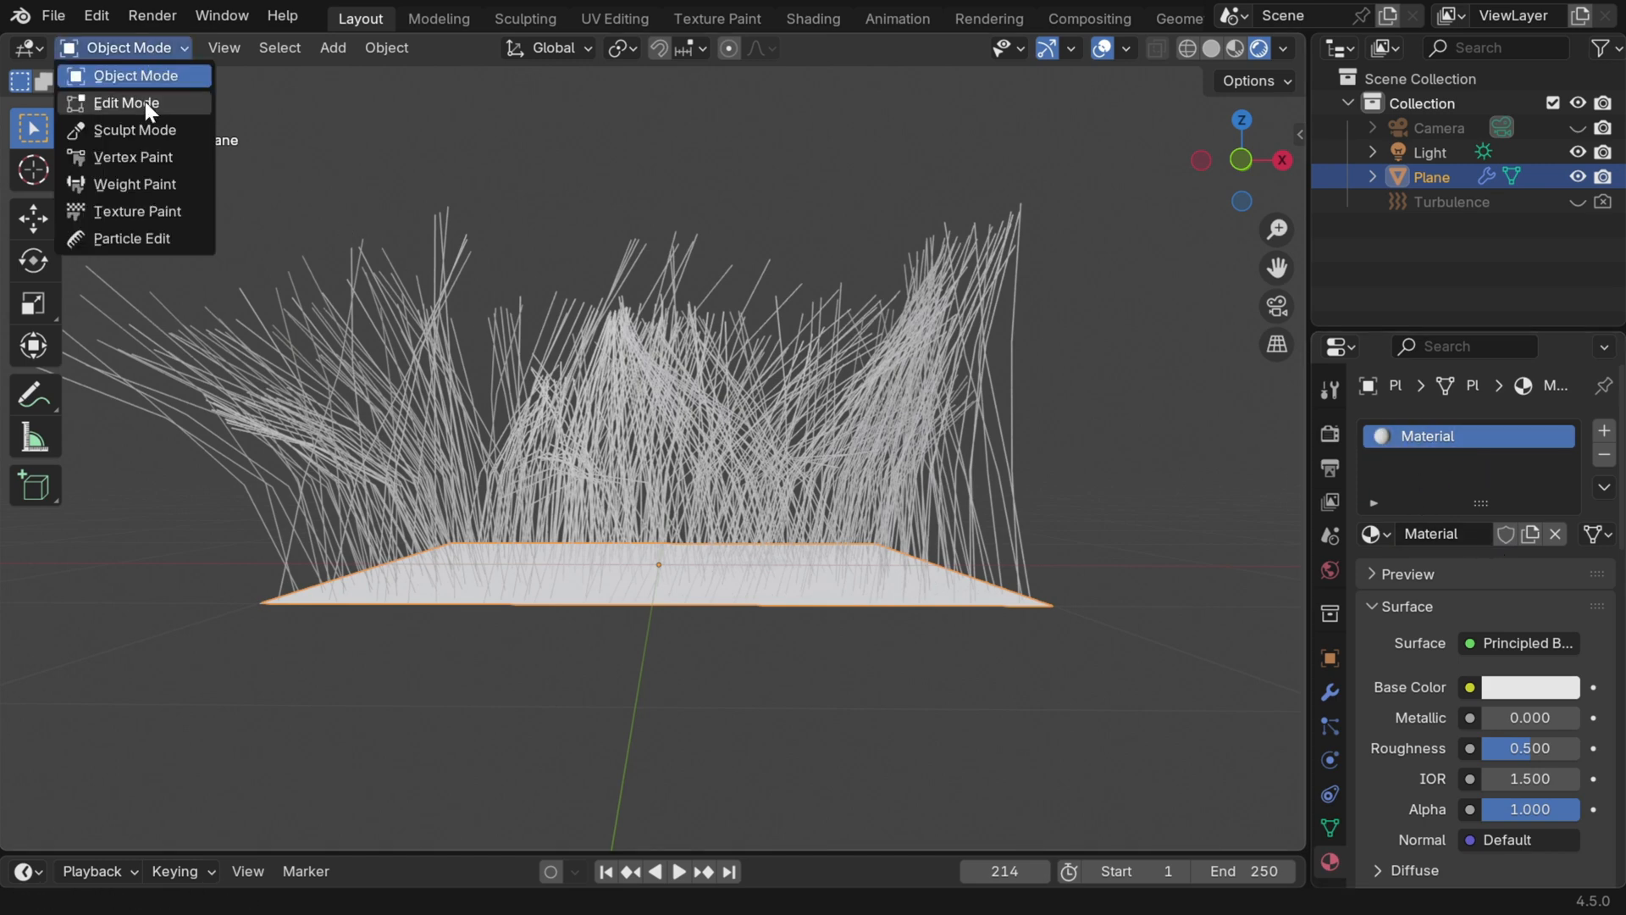
click(124, 104)
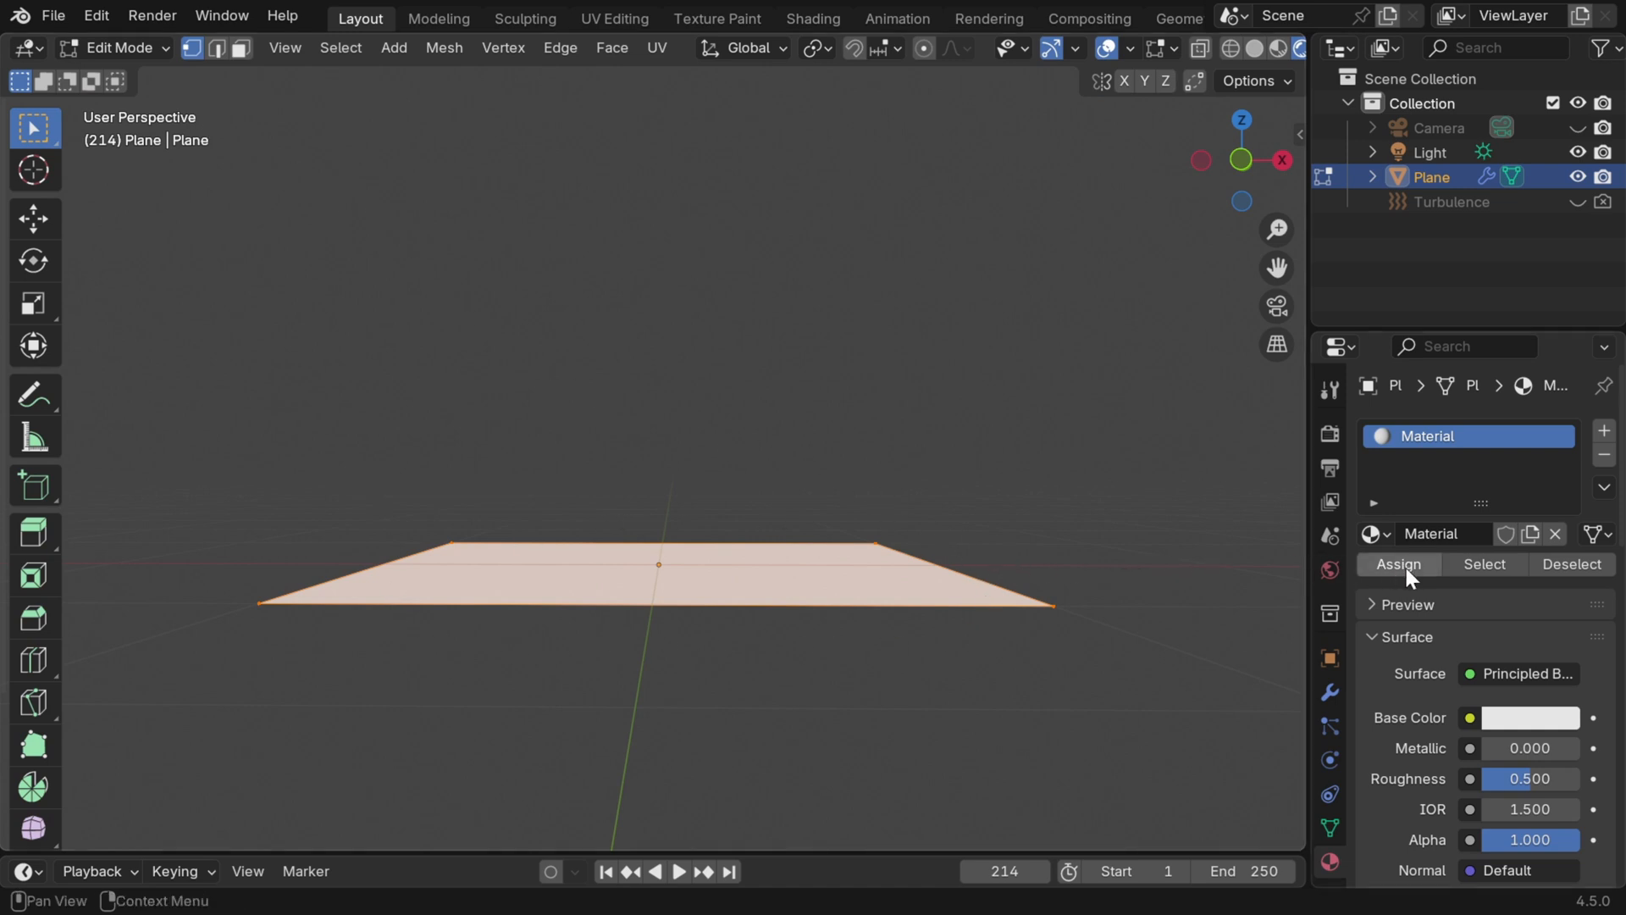
mouse_move(1438, 472)
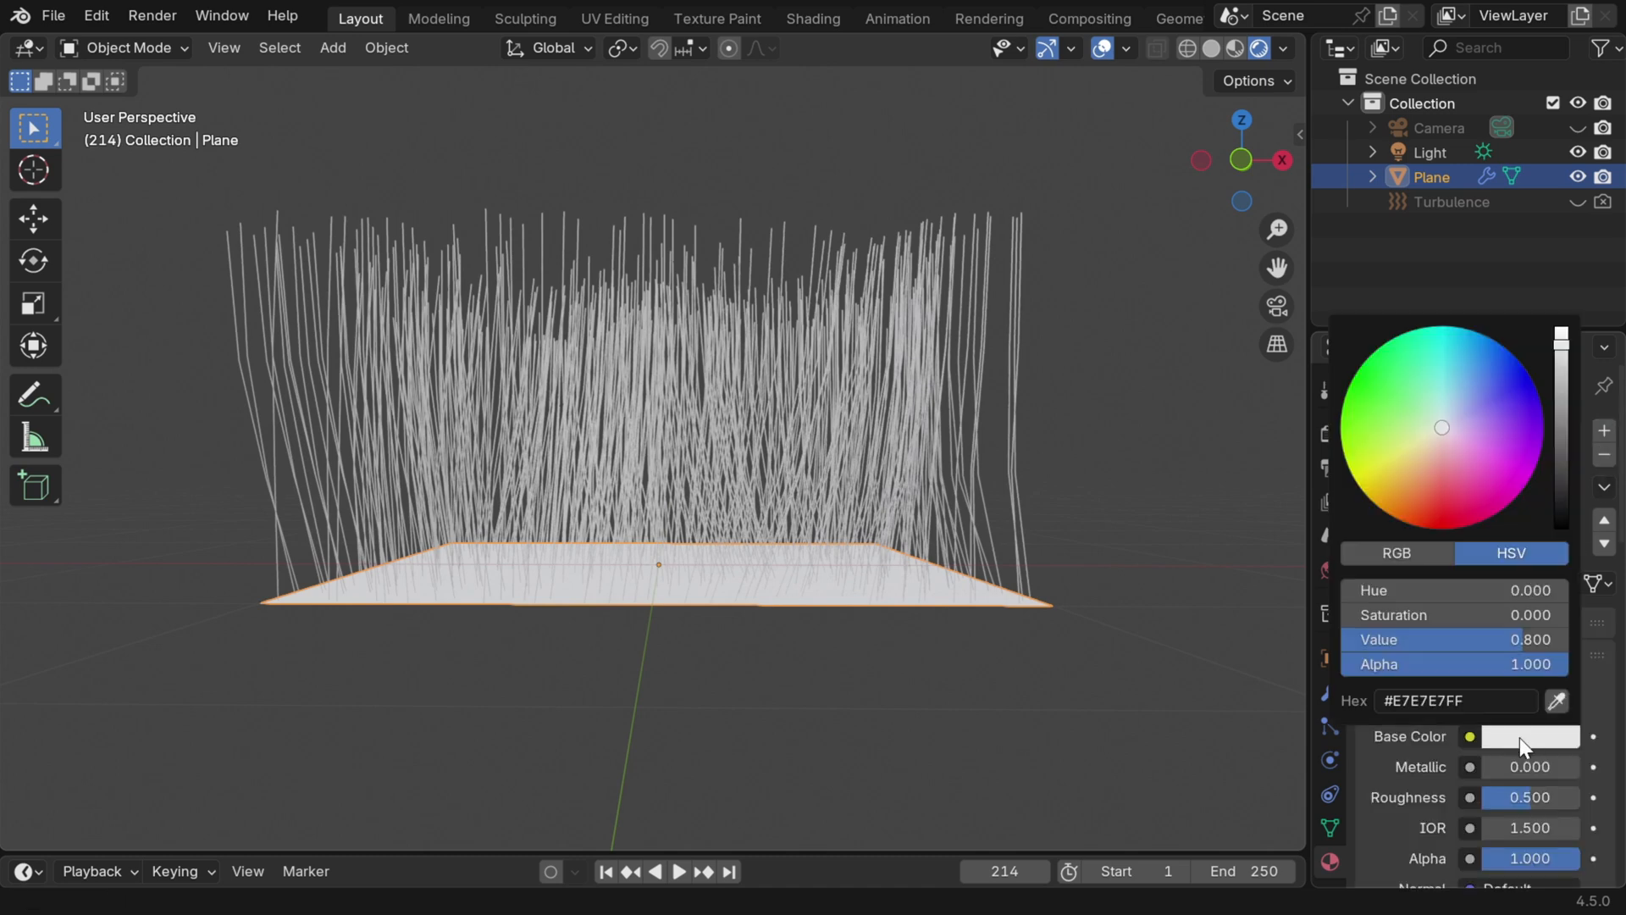
Assign Material.001 (green) to the hair particles under Render, leaving the plane white.
click(1394, 378)
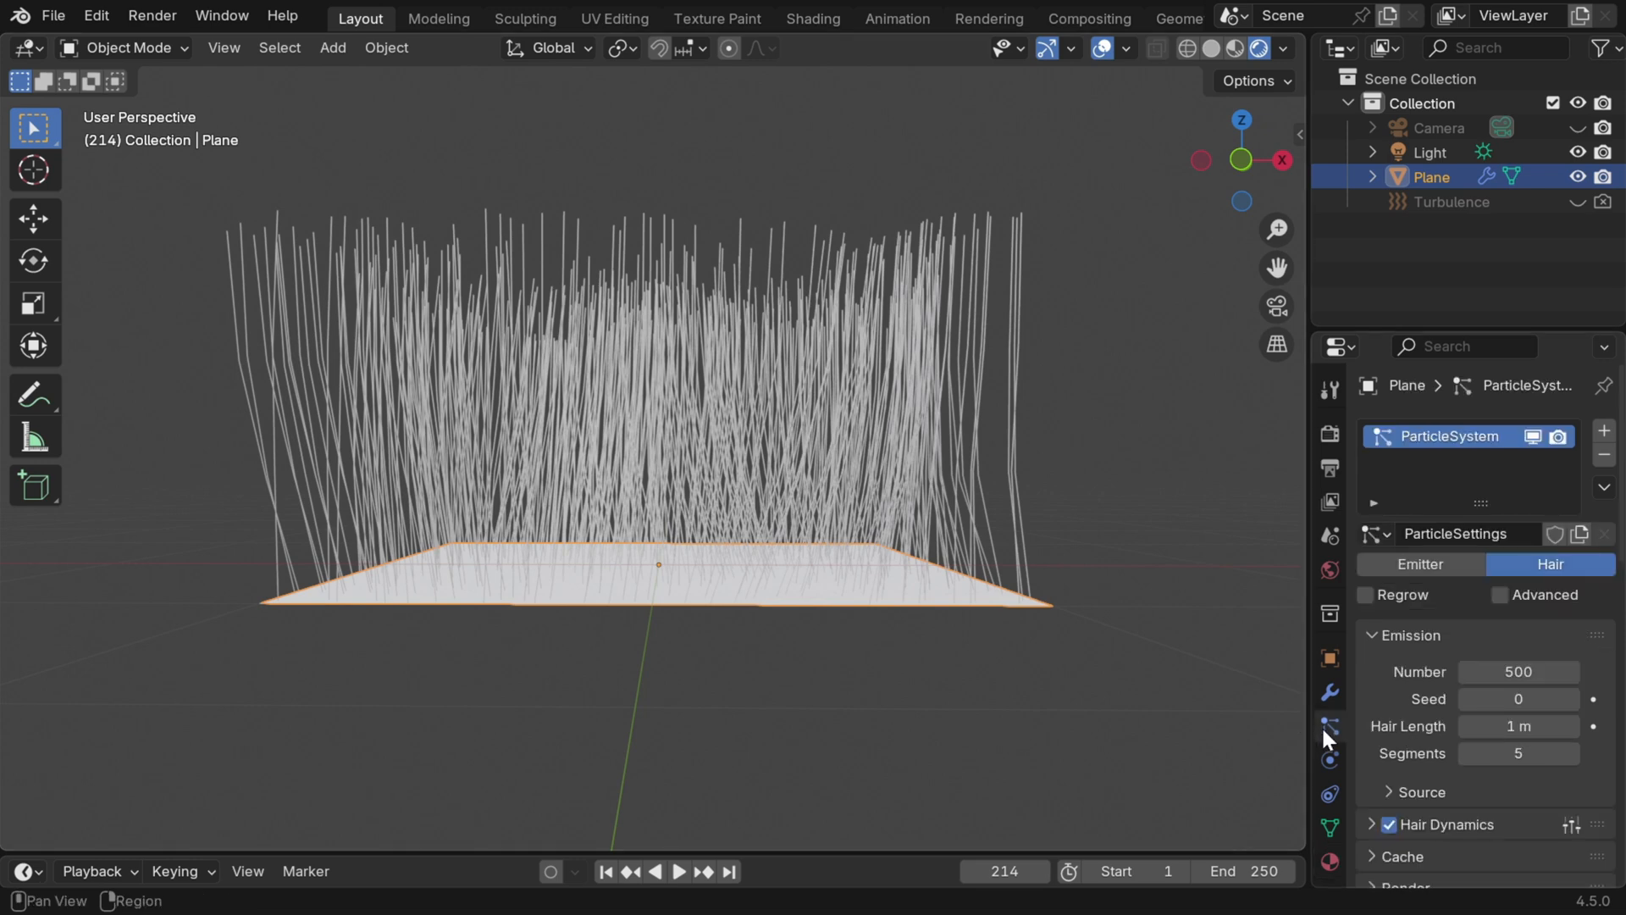
scroll(down, 3)
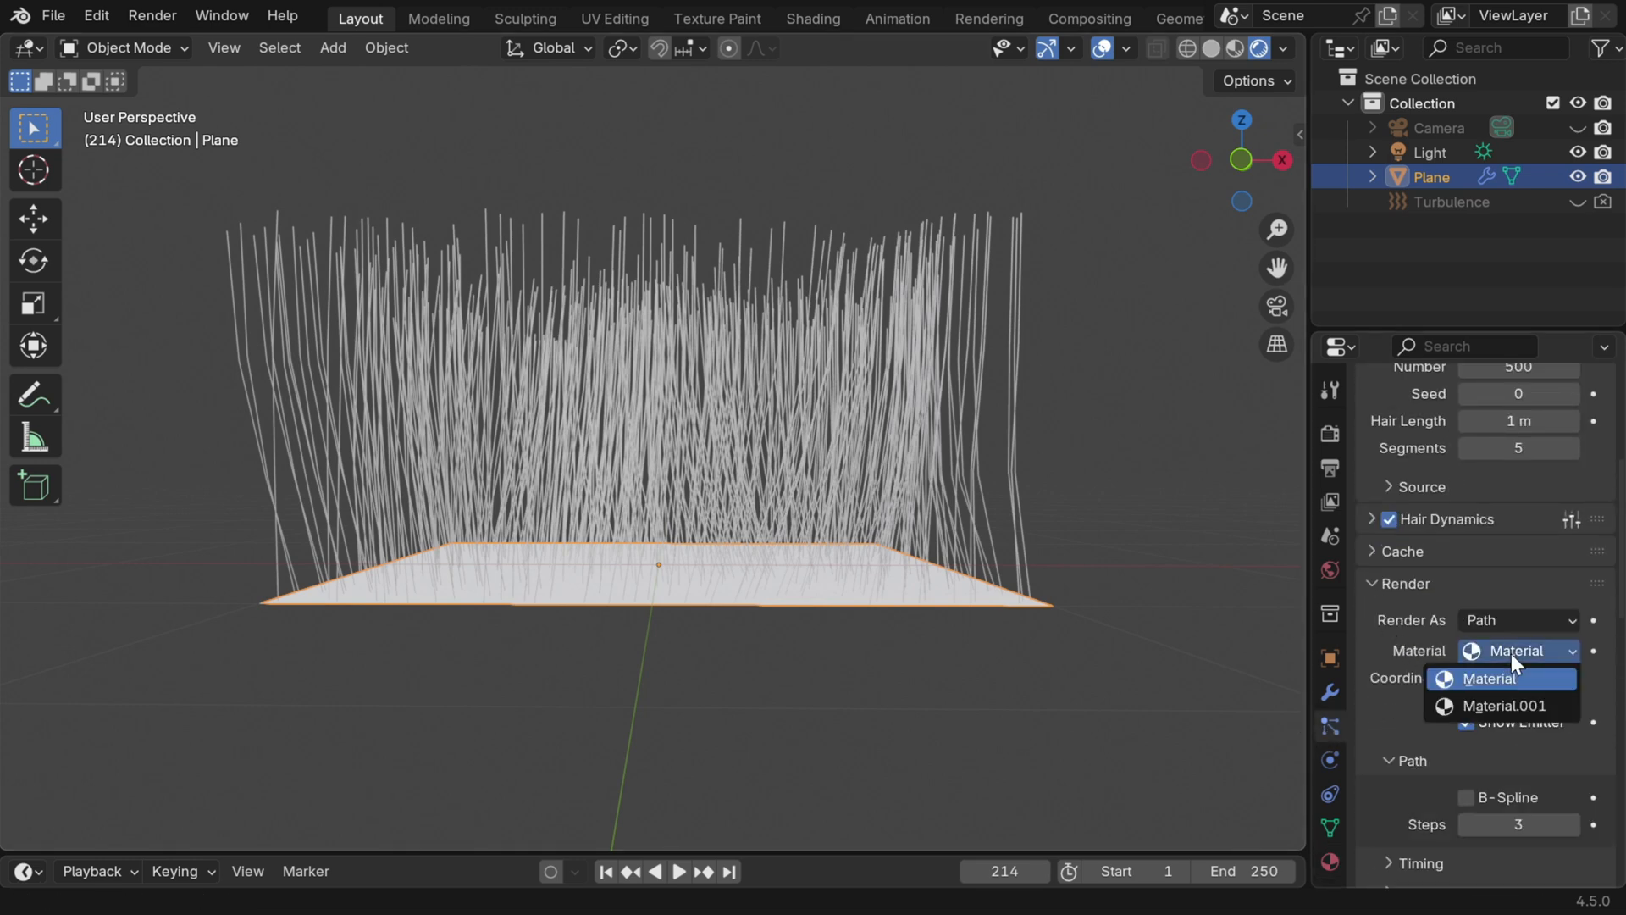
click(1502, 704)
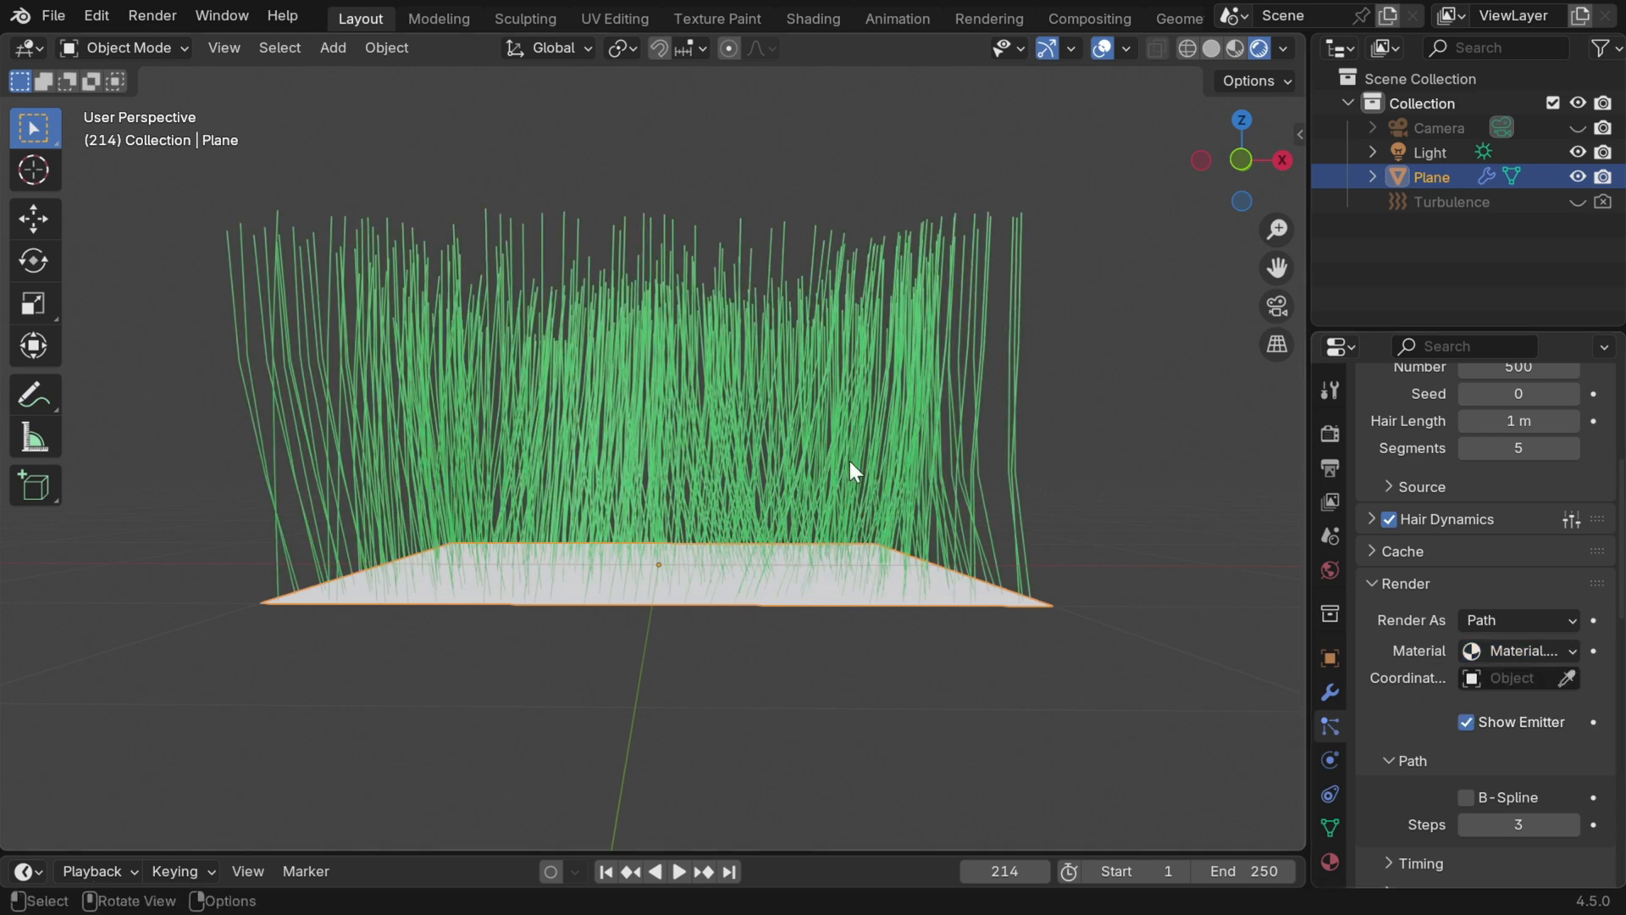
mouse_move(1011, 464)
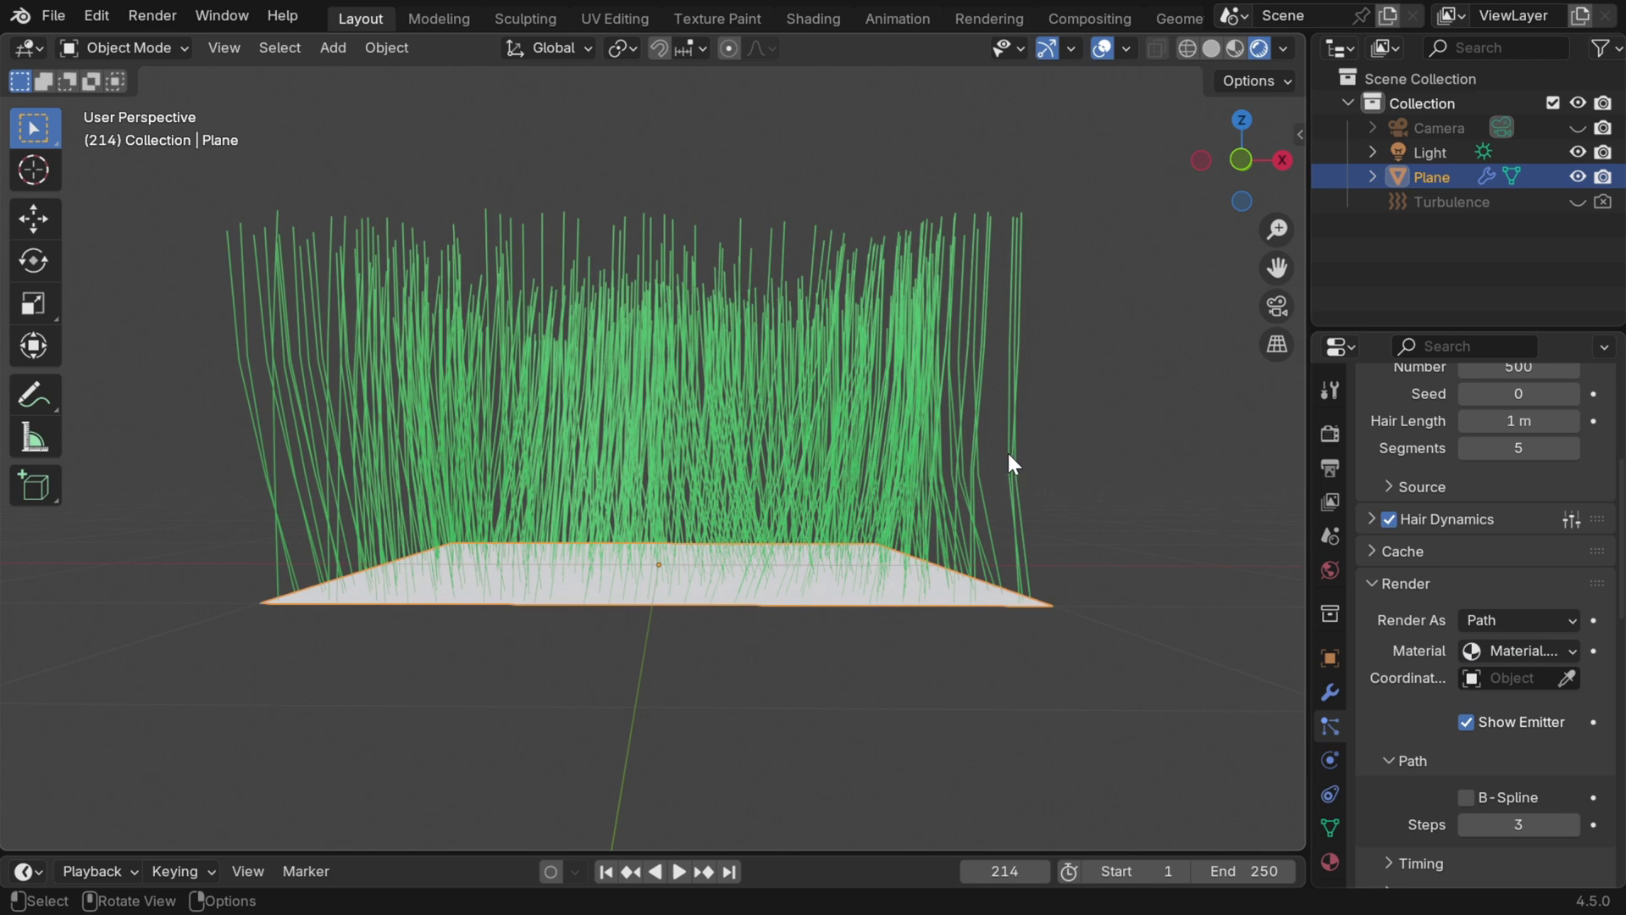
mouse_move(1025, 576)
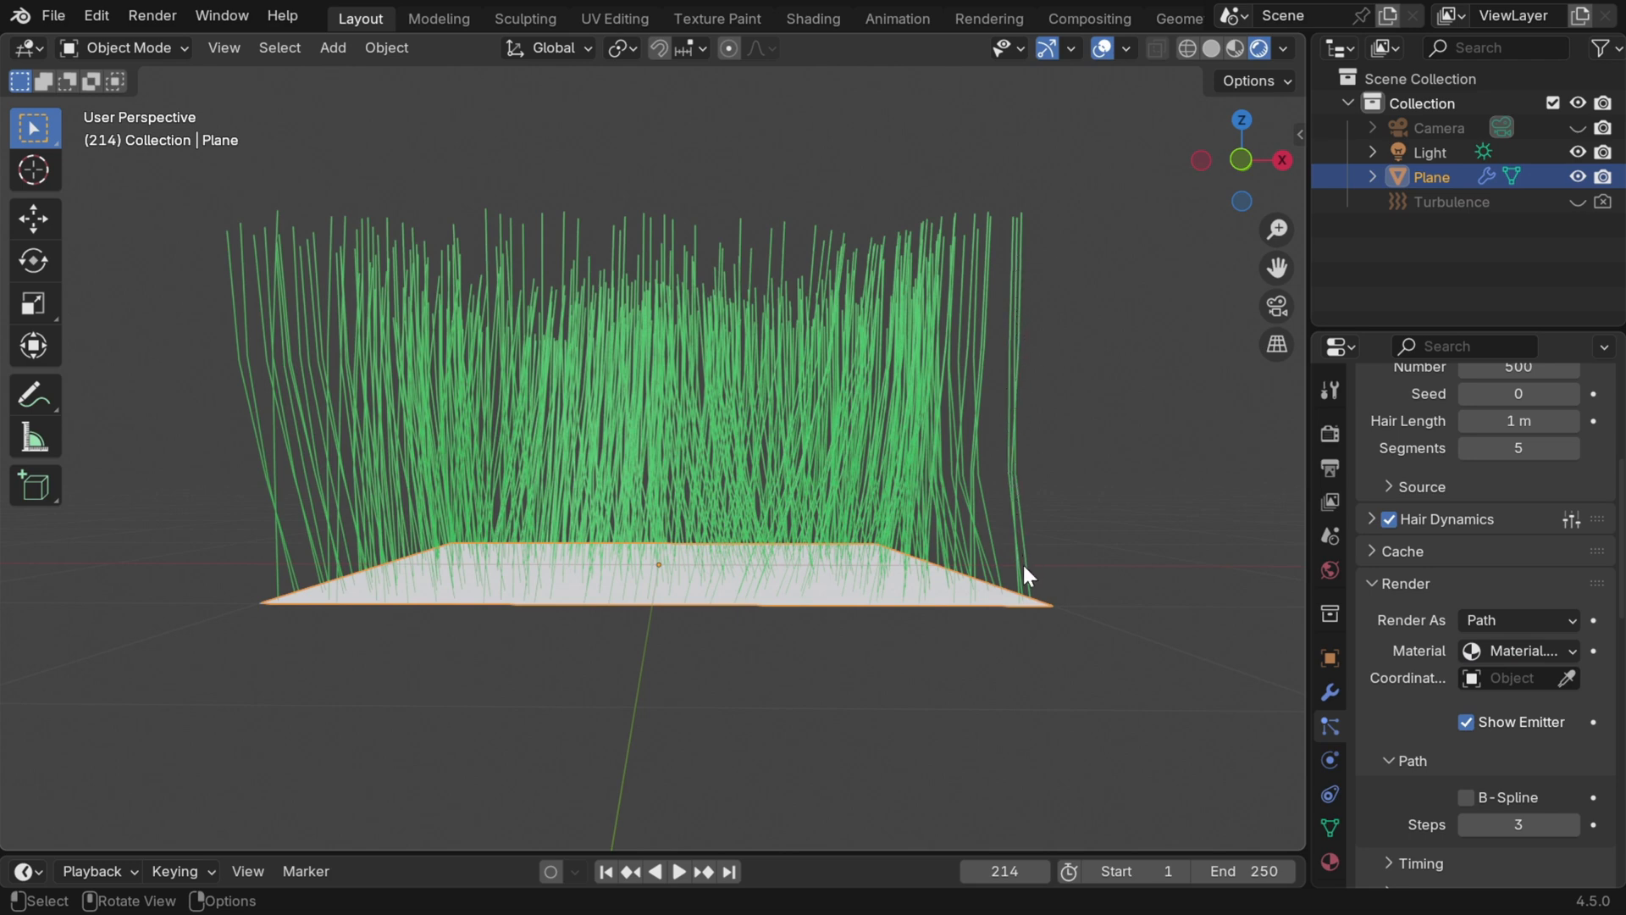
mouse_move(1179, 515)
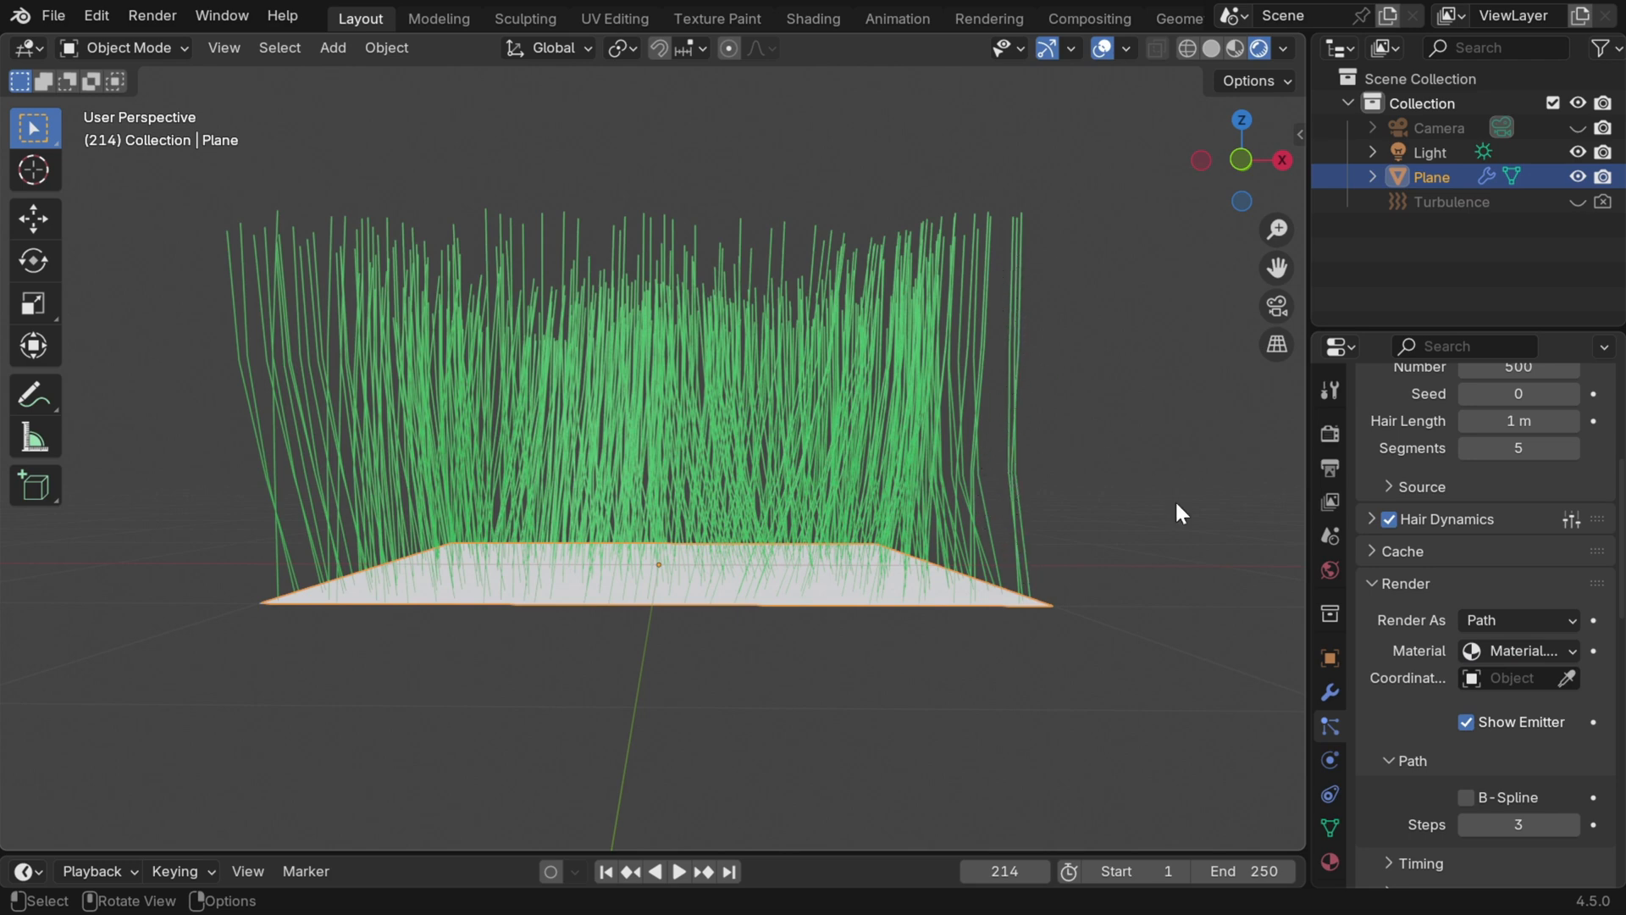
Set Render Path Steps to 12 and Viewport Display Strand Steps to 10 for smoother strands.
scroll(down, 3)
text(12)
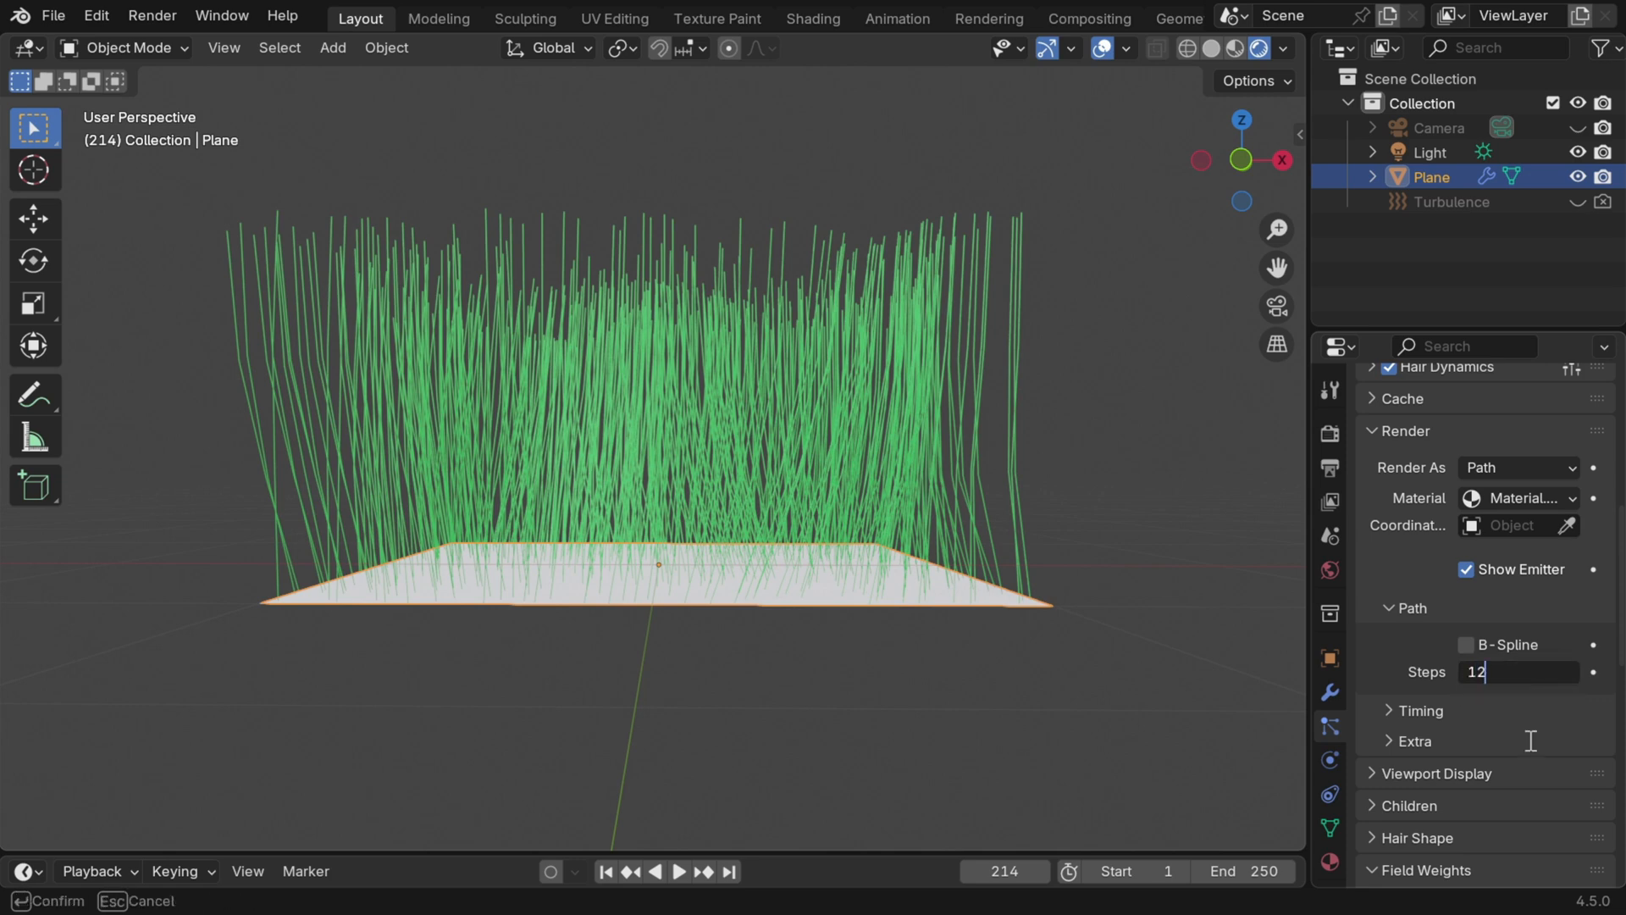
click(1401, 431)
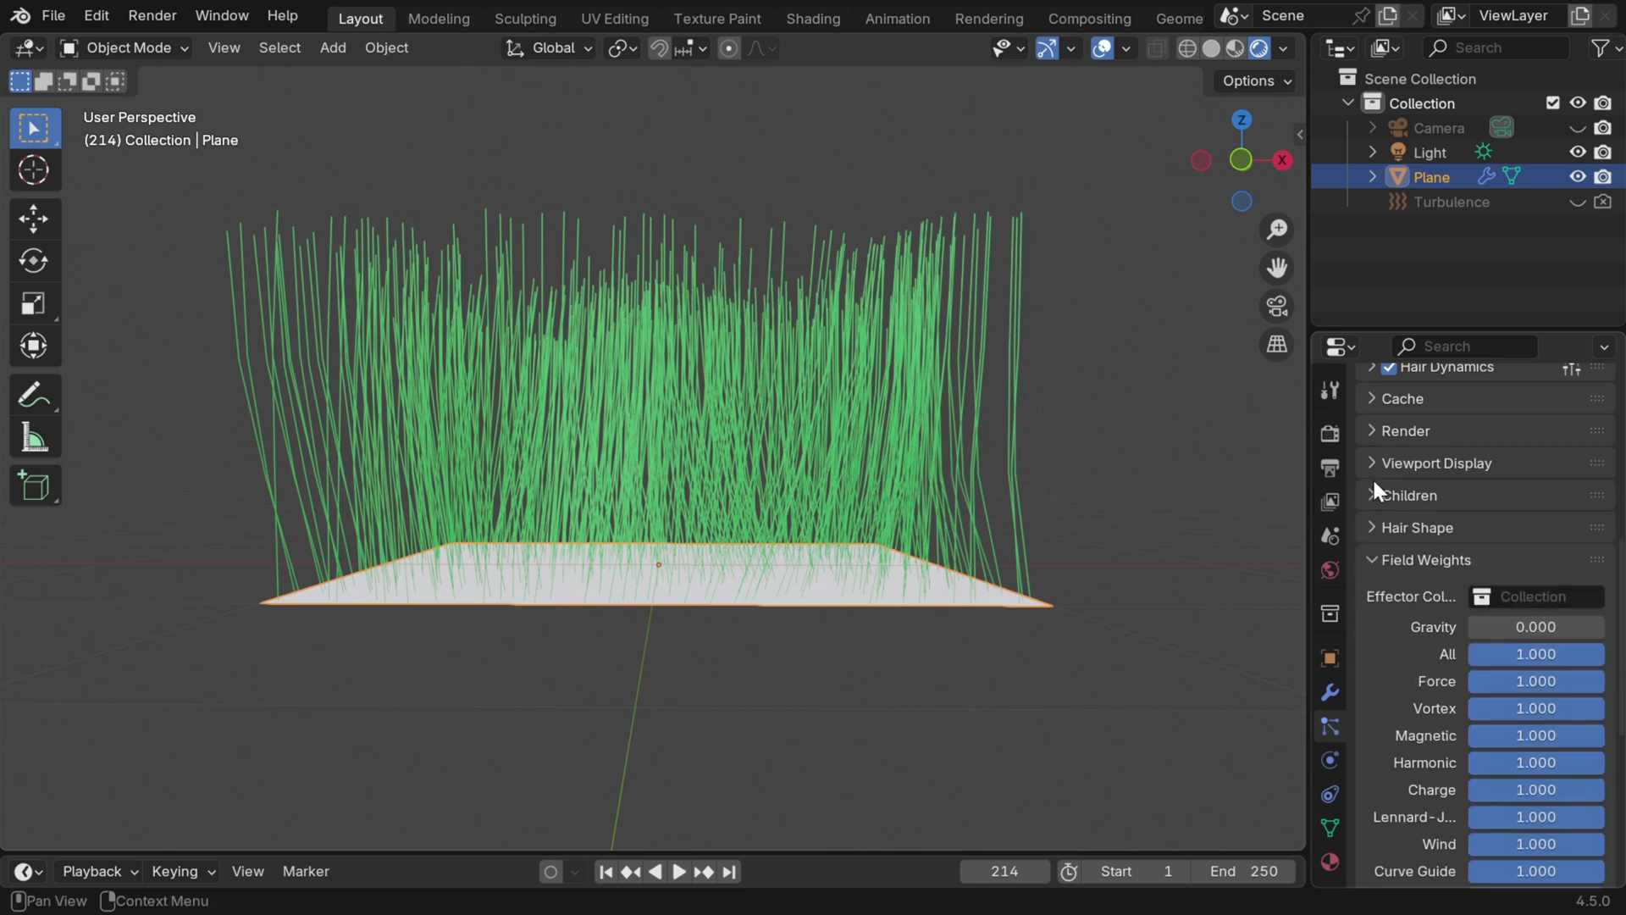
click(1440, 462)
text(10)
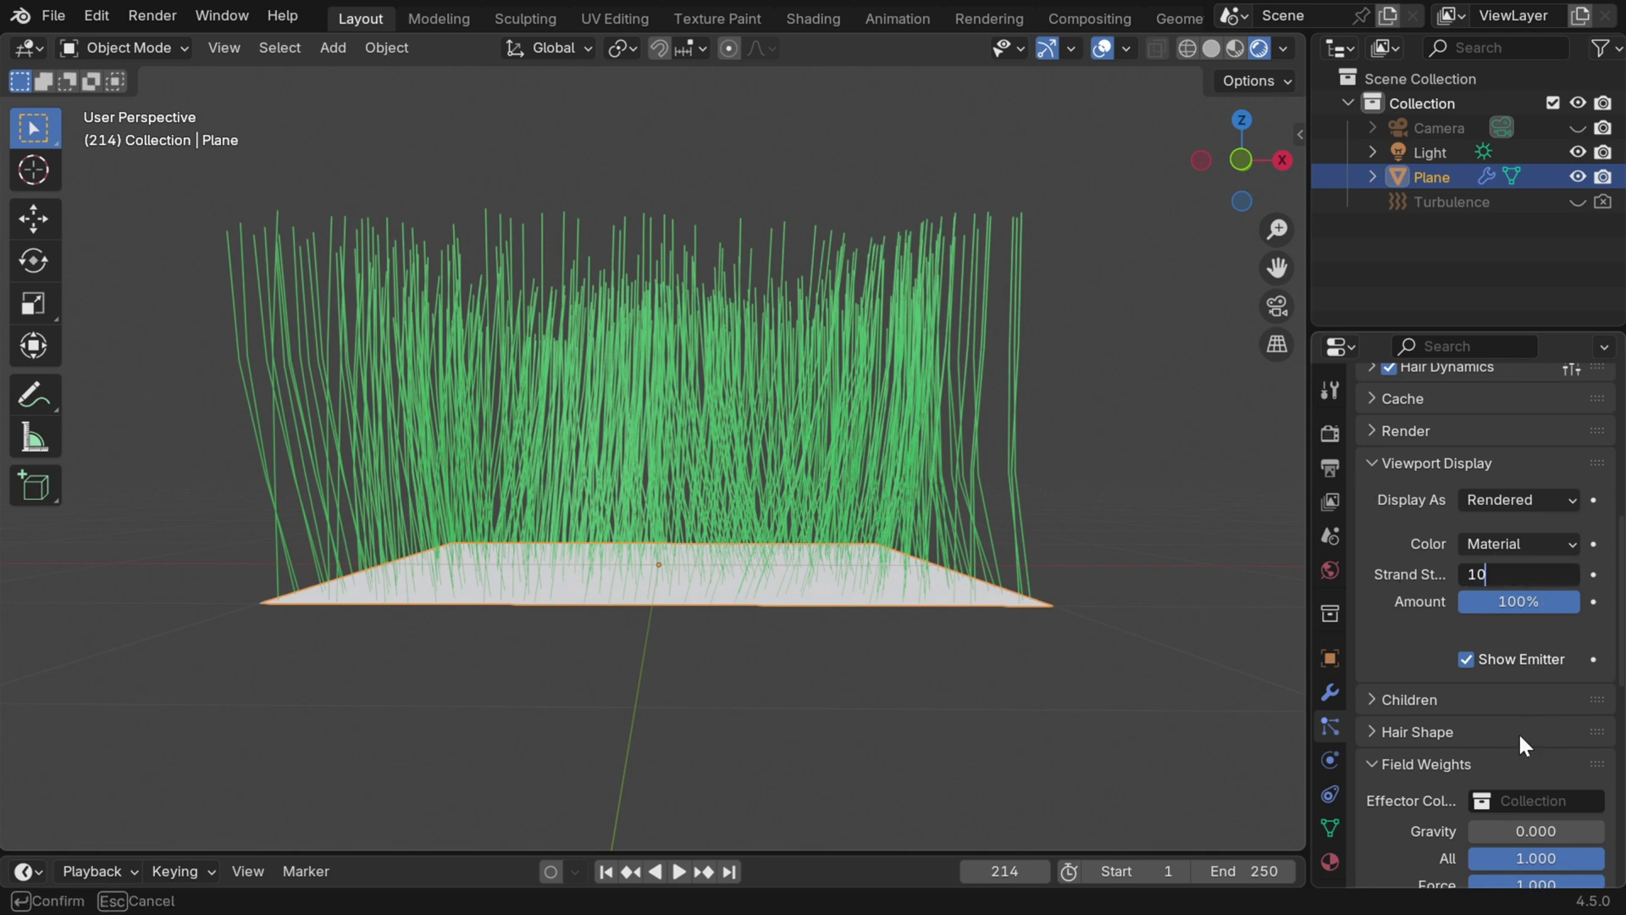
click(1440, 463)
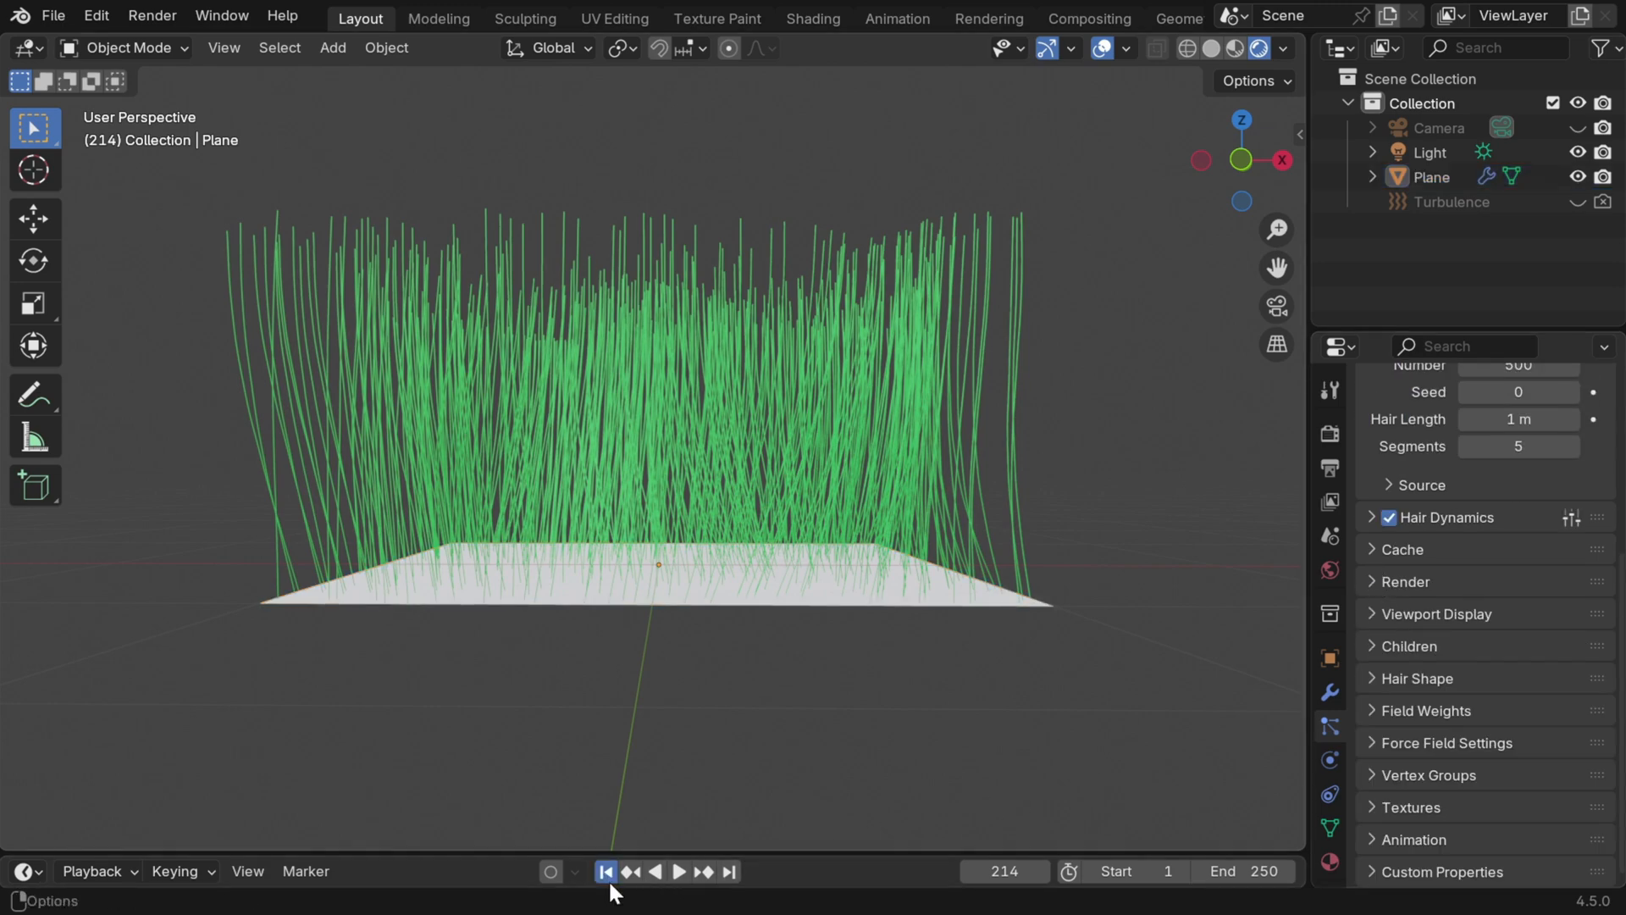
Rewind and play the simulation, then expand Hair Dynamics Structure to see stiffness and damping.
click(678, 871)
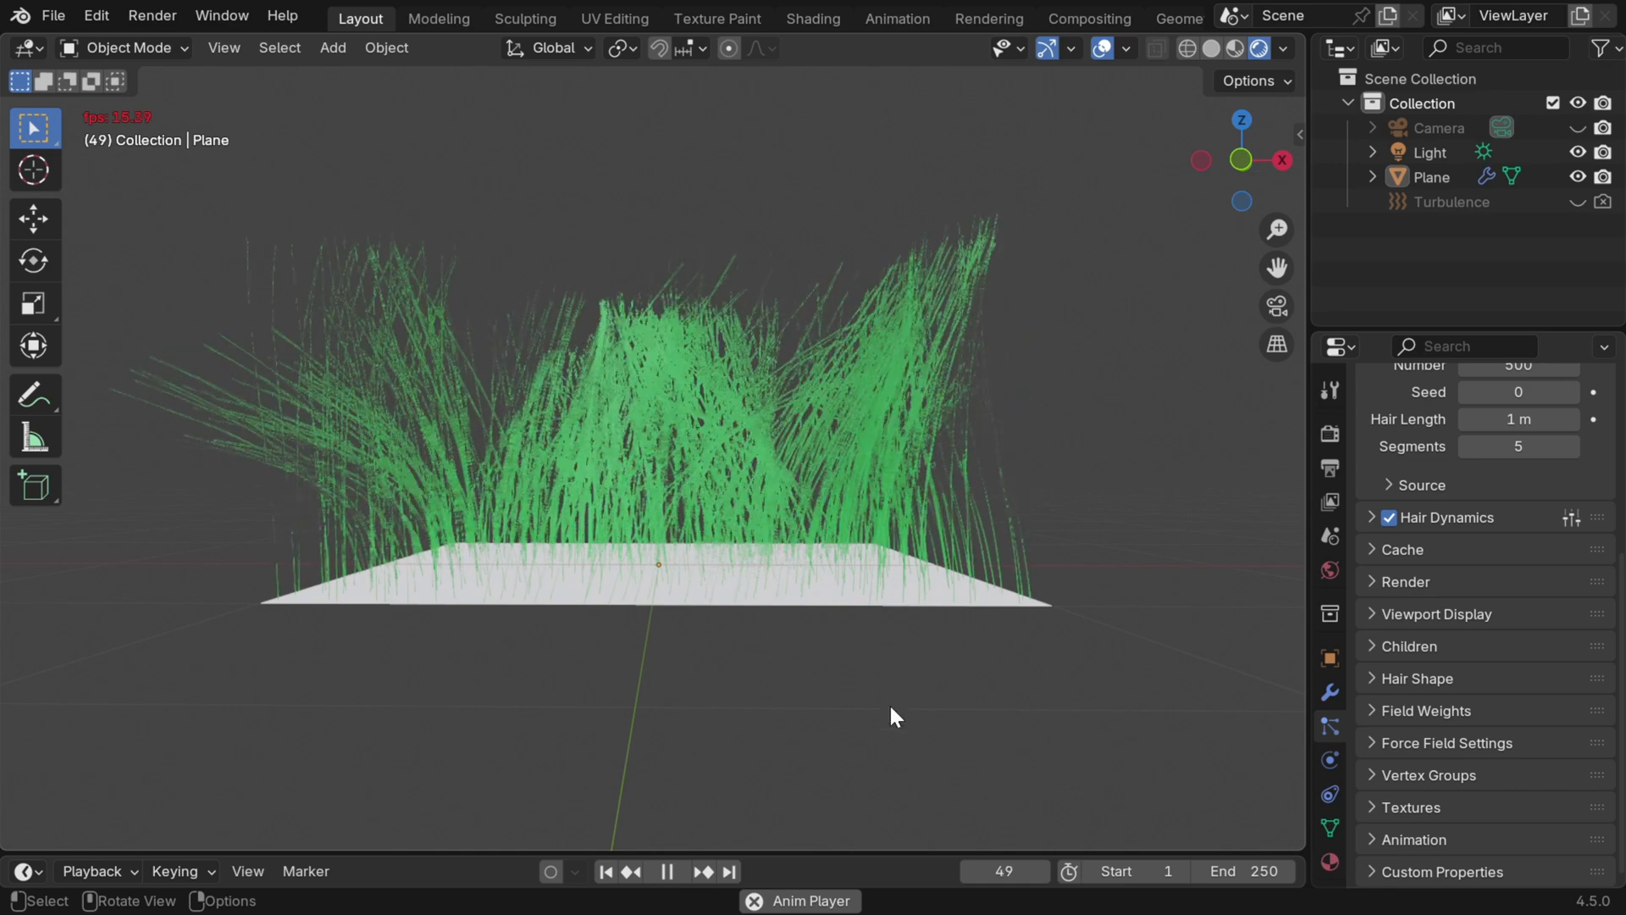
click(667, 871)
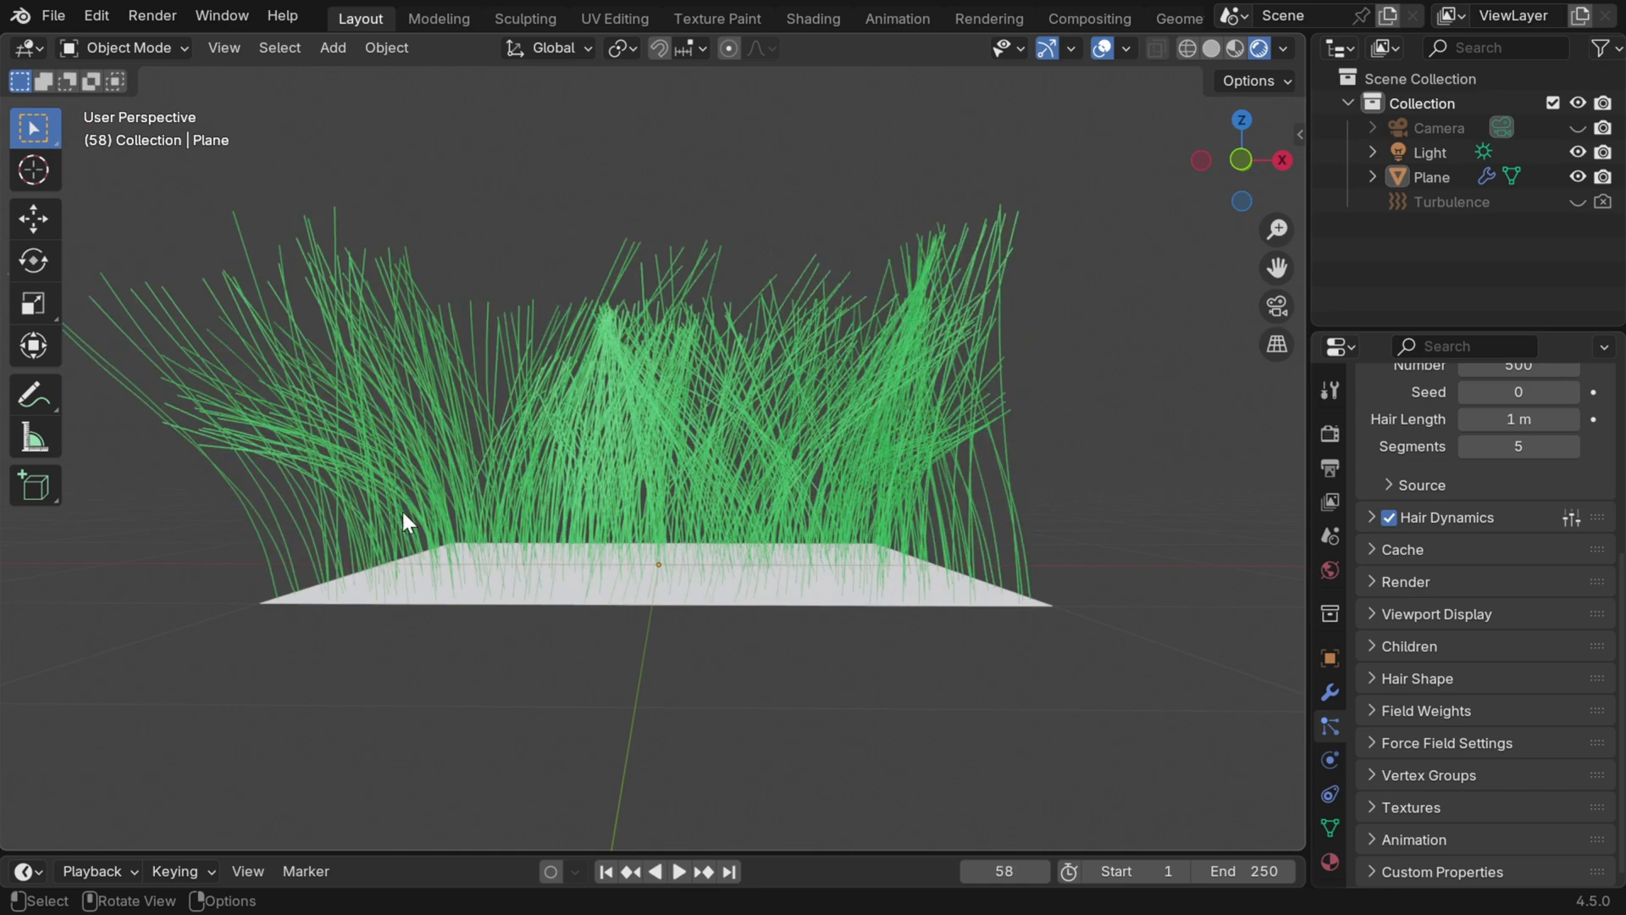
mouse_move(997, 491)
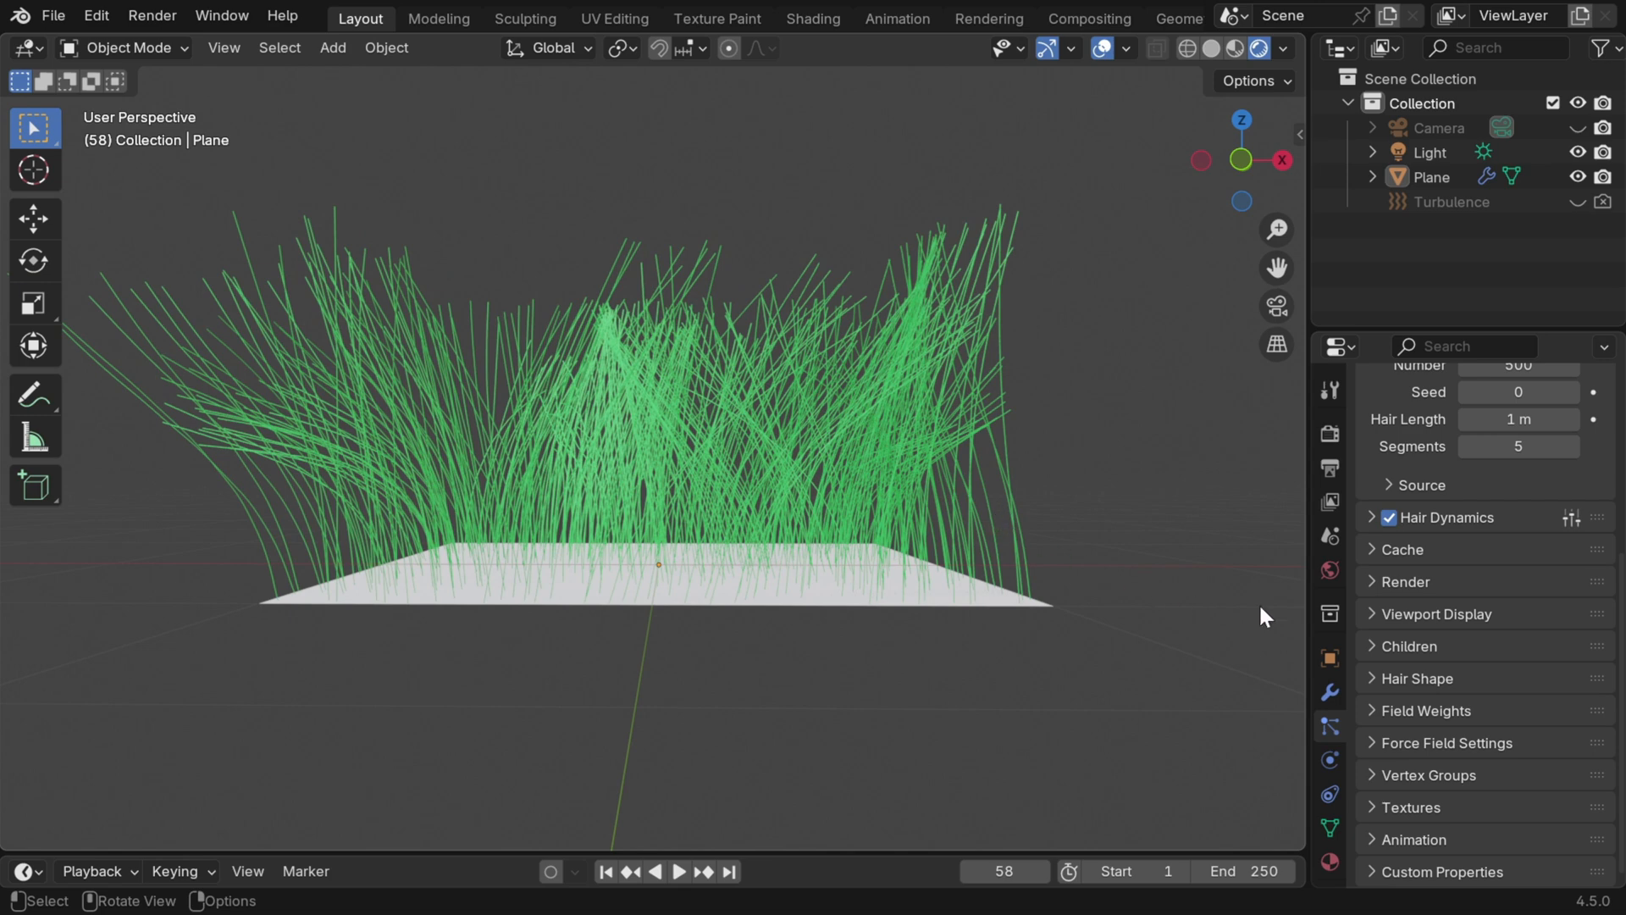
click(1371, 519)
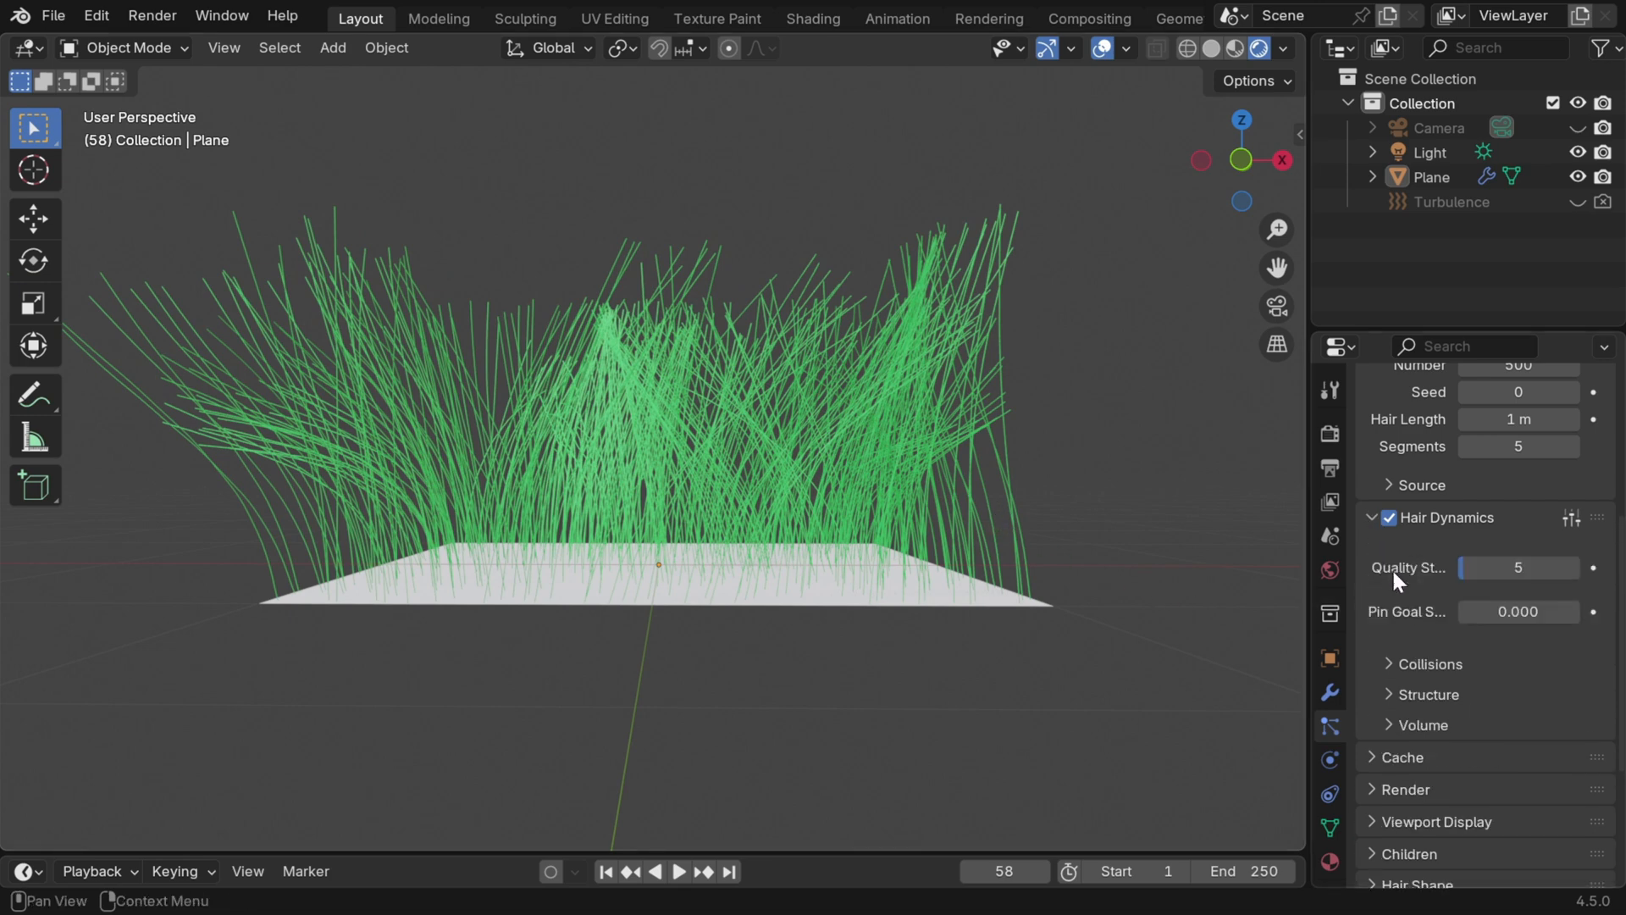
click(1430, 694)
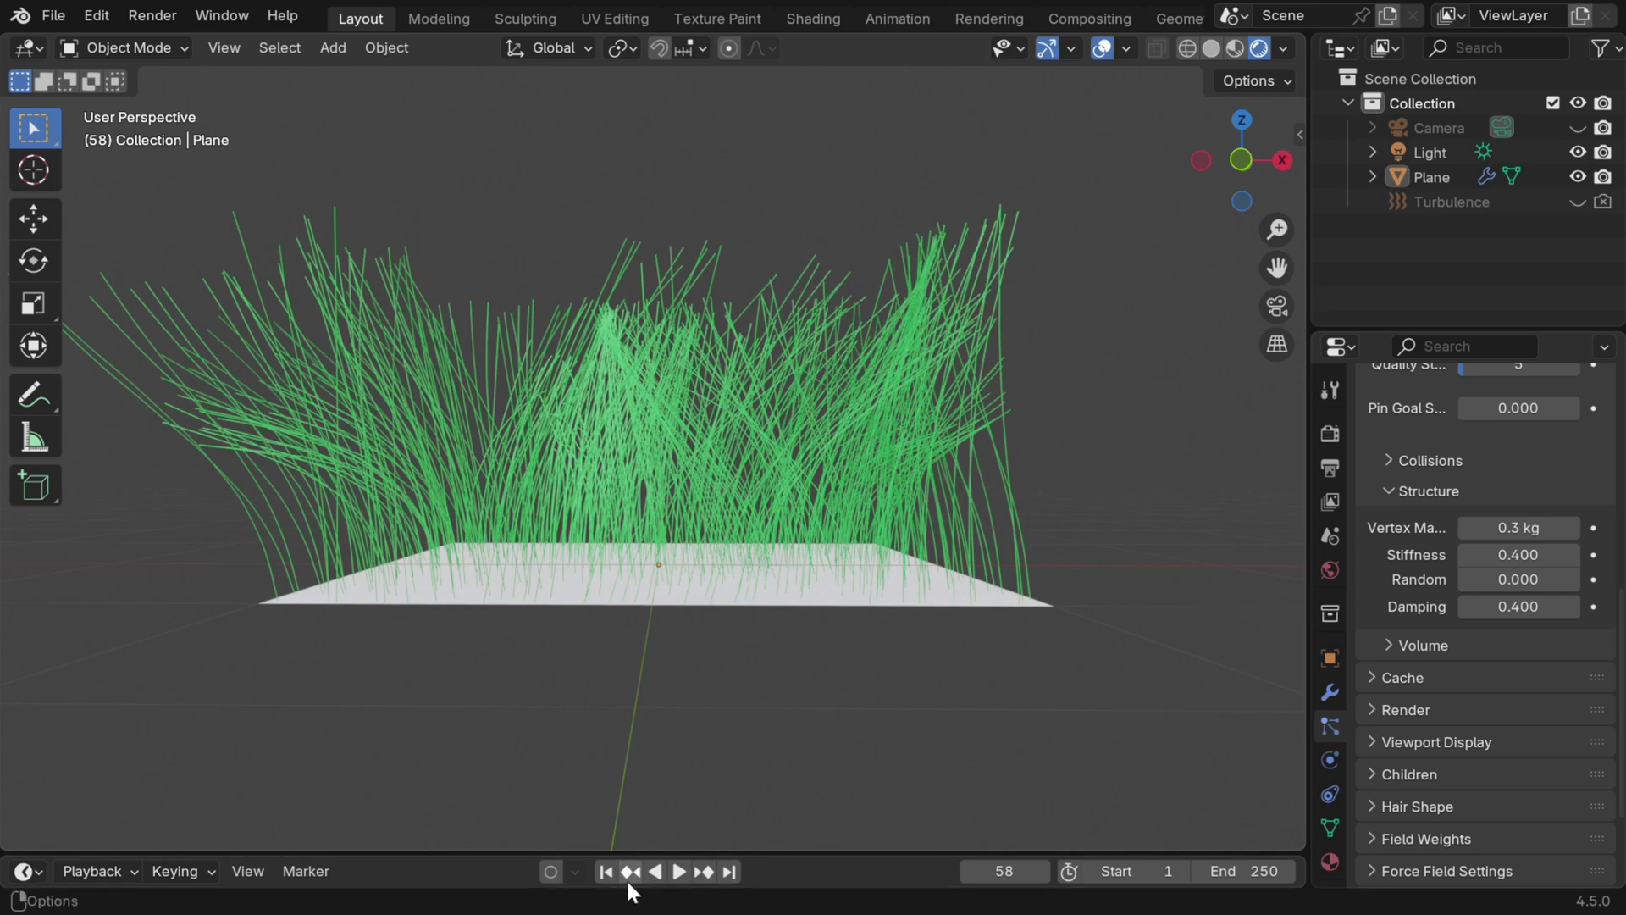
Replay the swaying green grass and stop on the front view around frame 132.
click(676, 871)
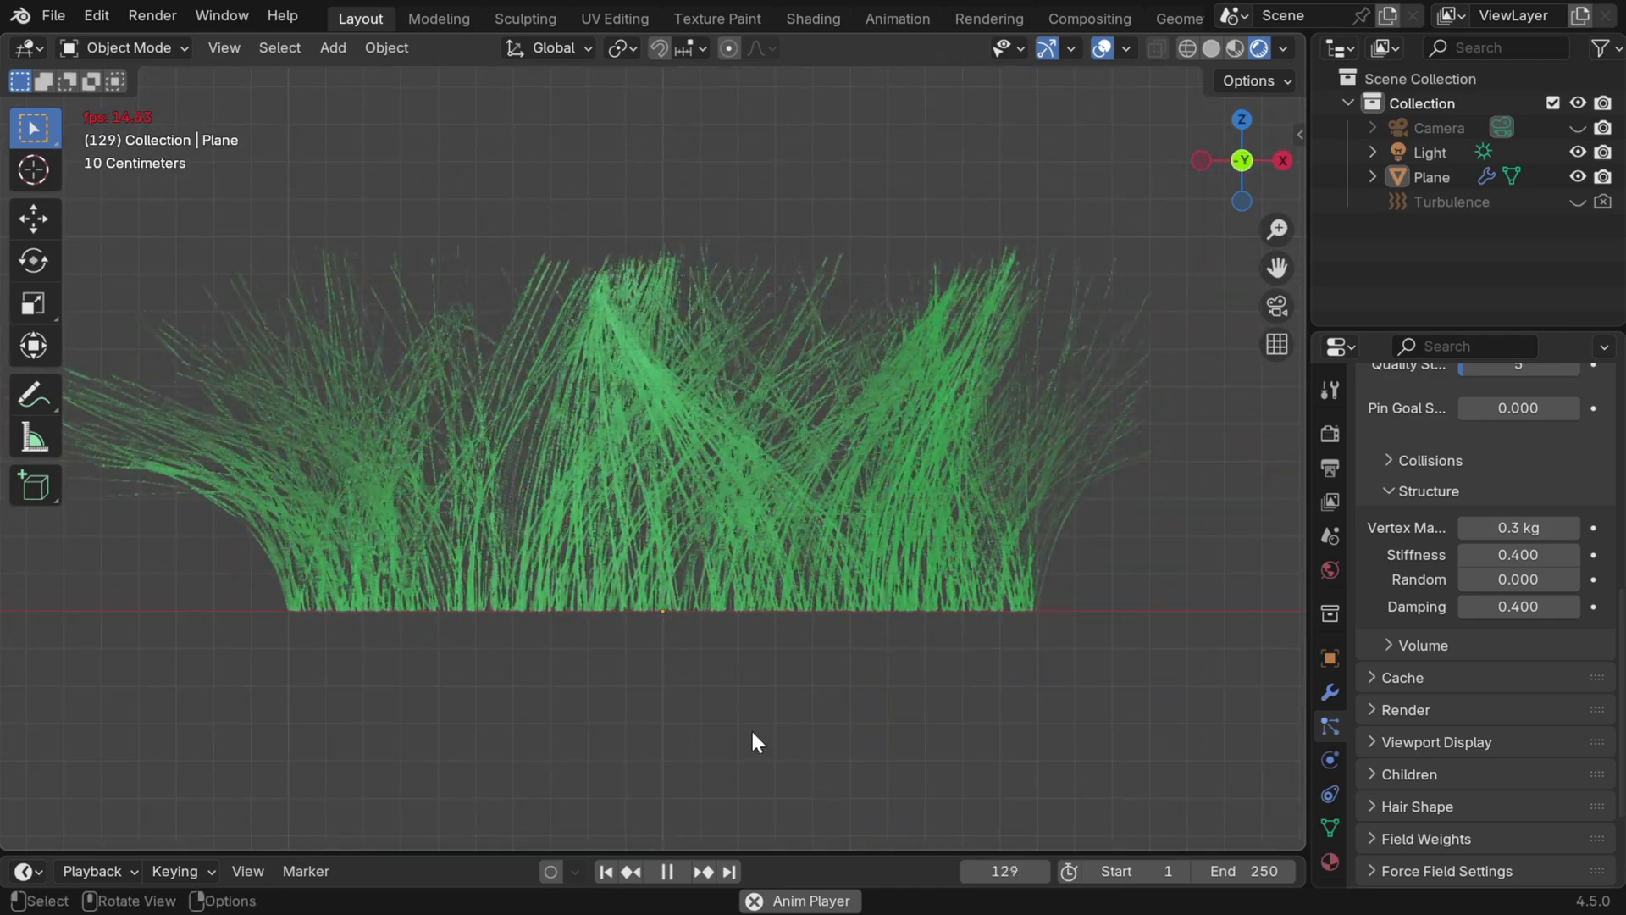
click(668, 871)
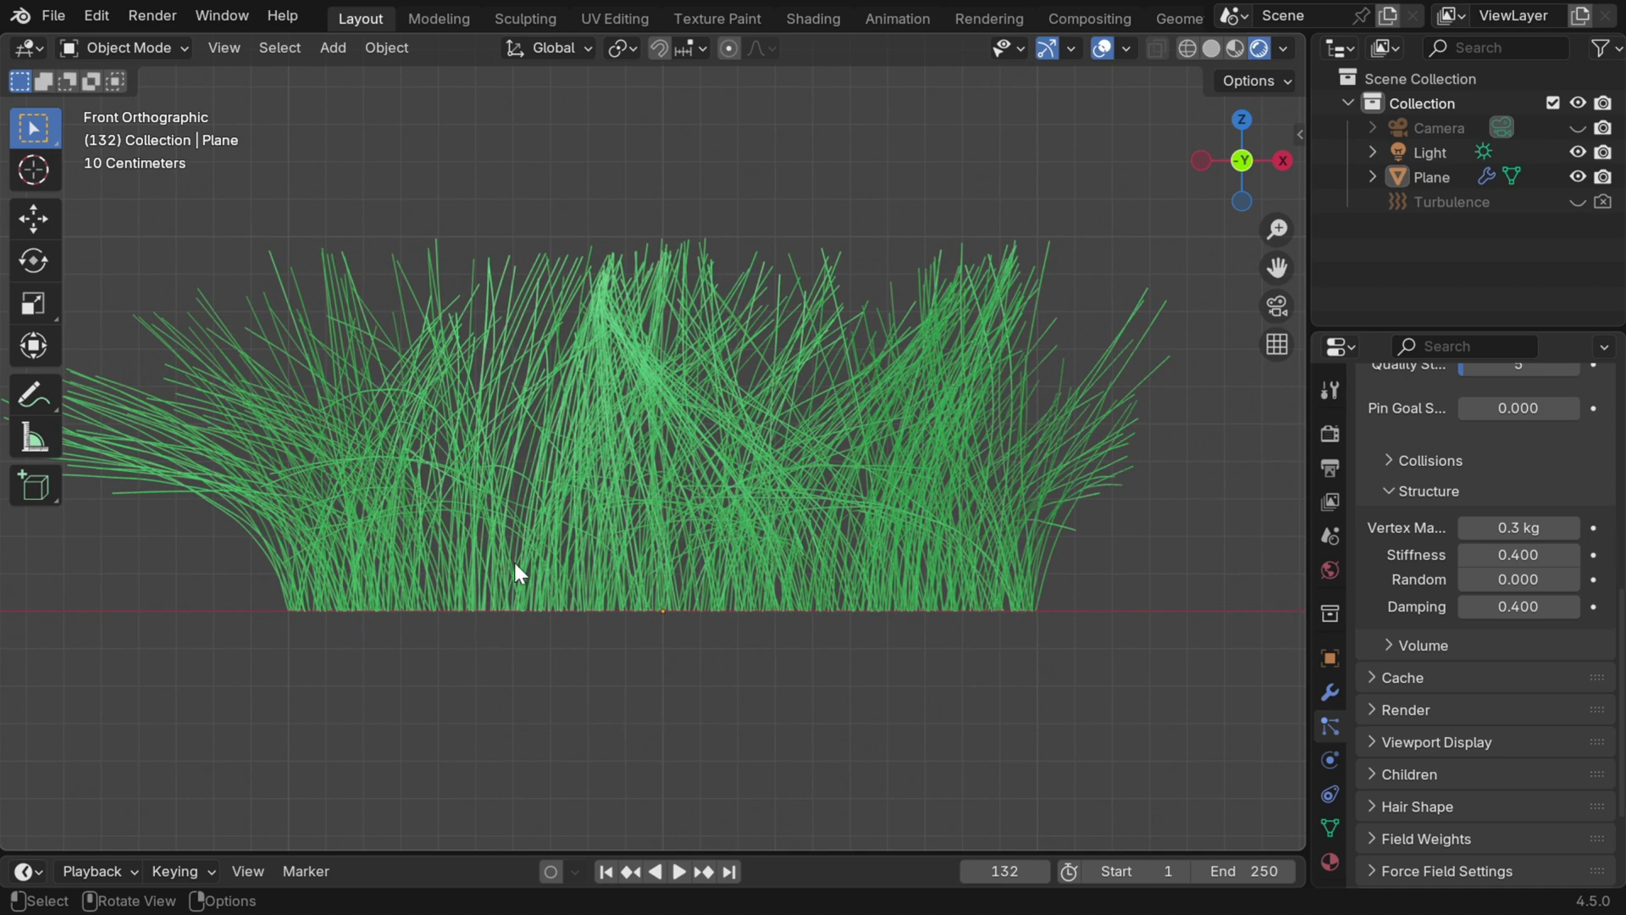